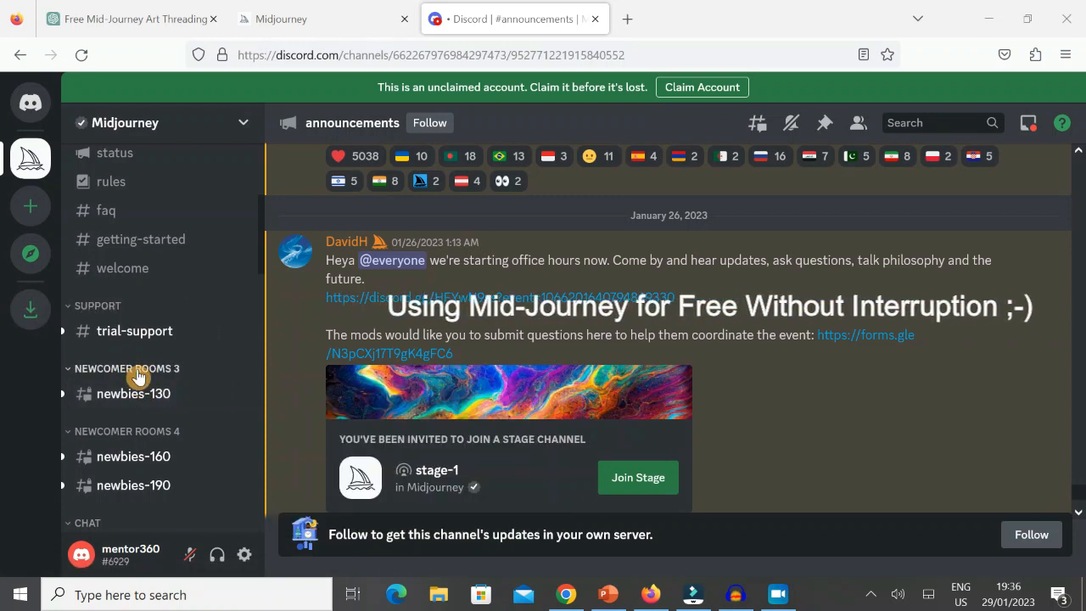
Browse the newbies-130 channel's image feed and show its list of active threads.
click(132, 393)
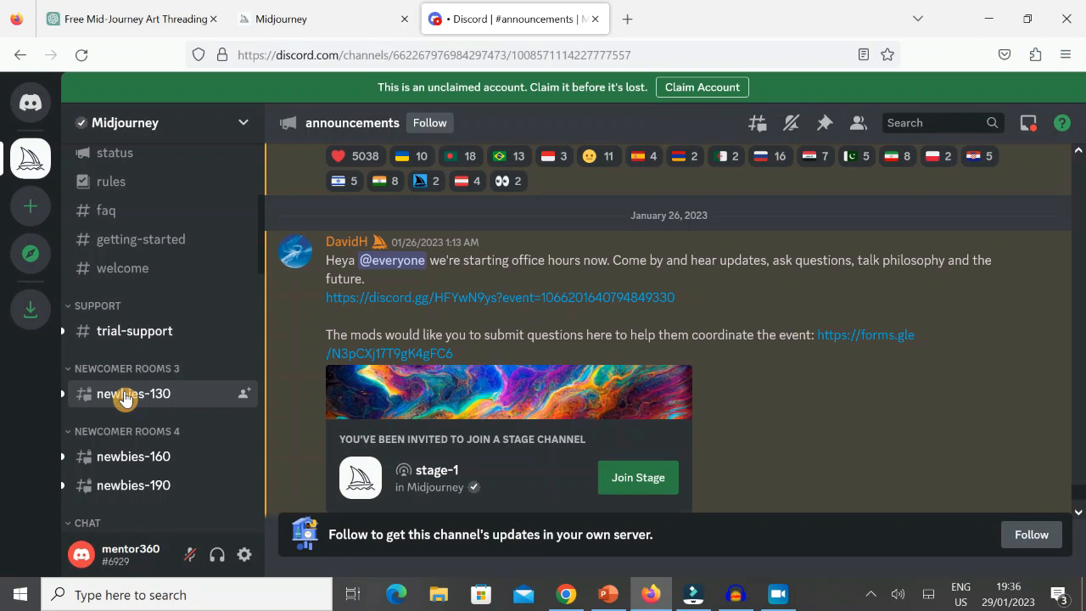
click(133, 394)
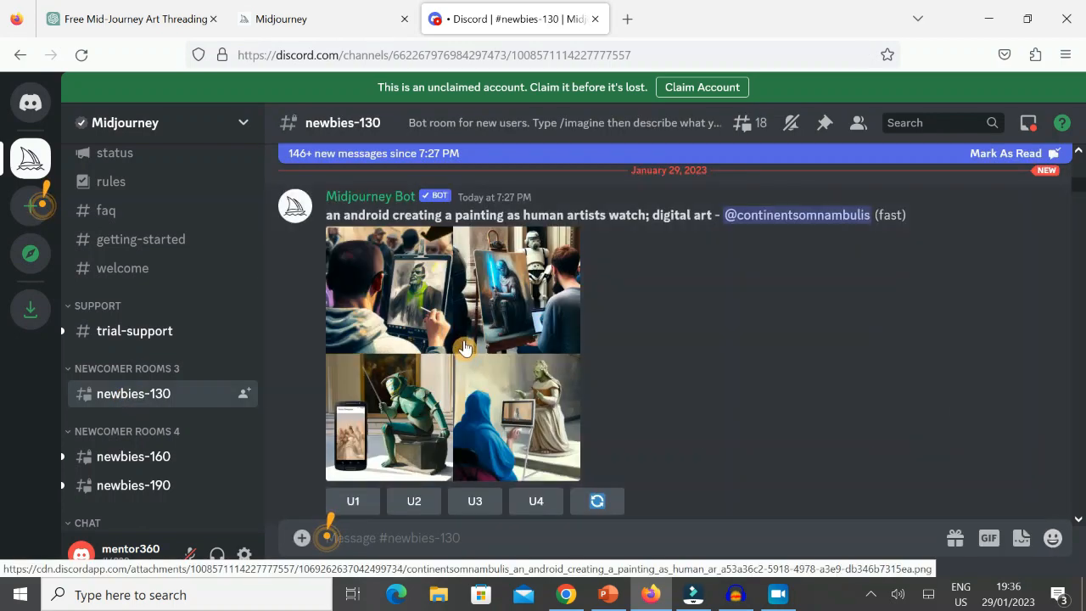
scroll(down, 3)
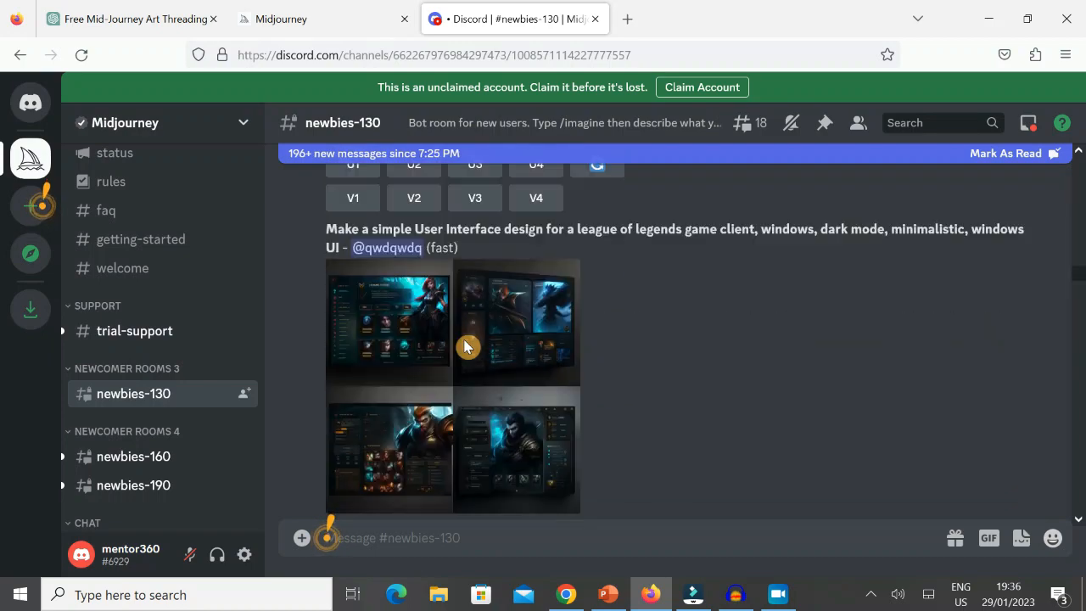
scroll(down, 3)
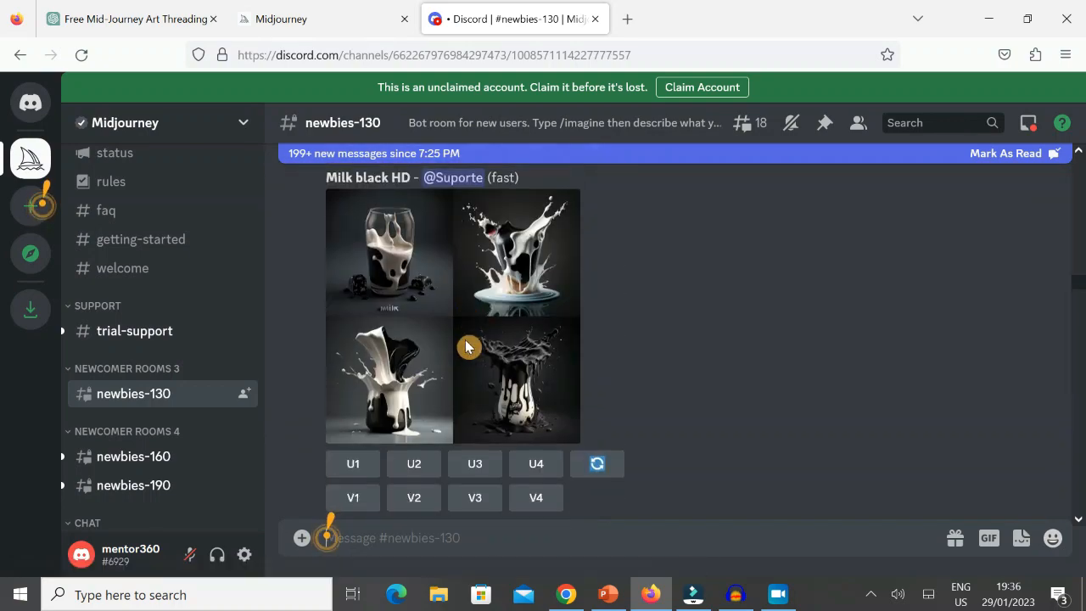
click(740, 122)
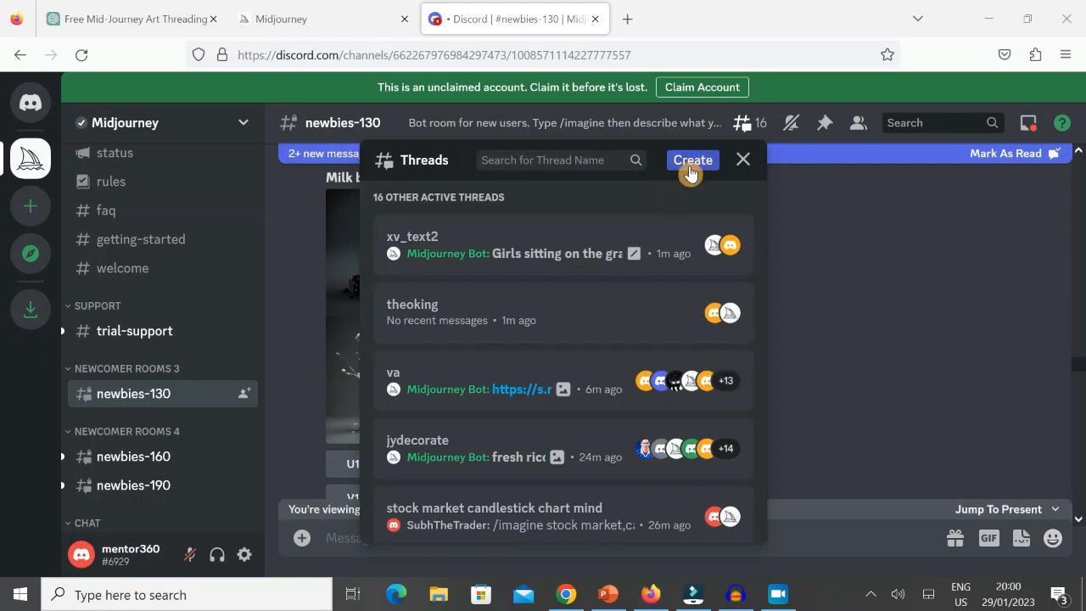
Create a thread named 'Mentor' with first message 'any' and close its side panel.
click(743, 159)
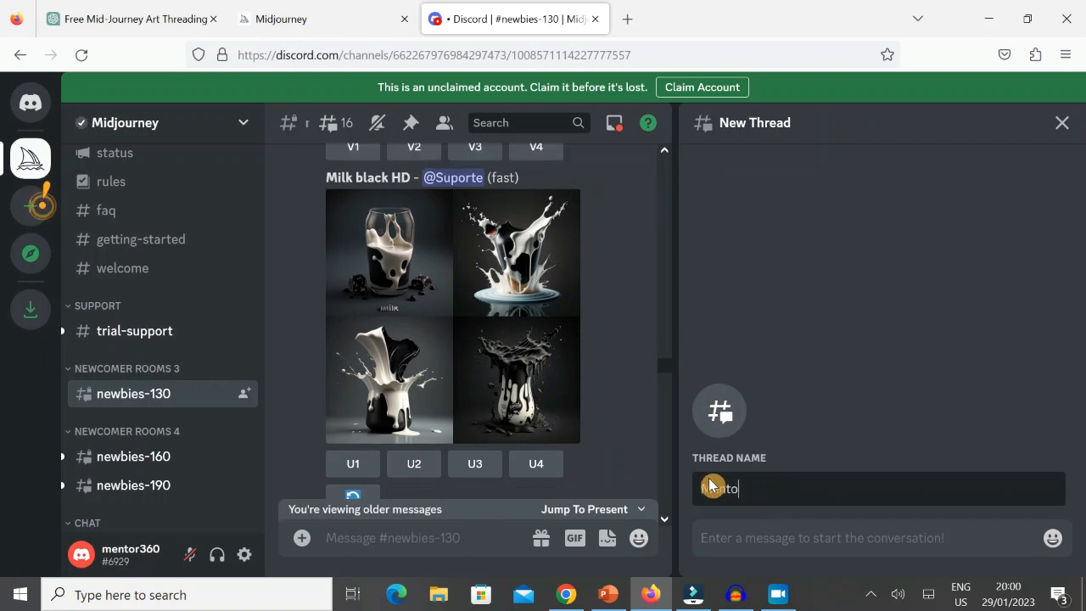
text(Mentor)
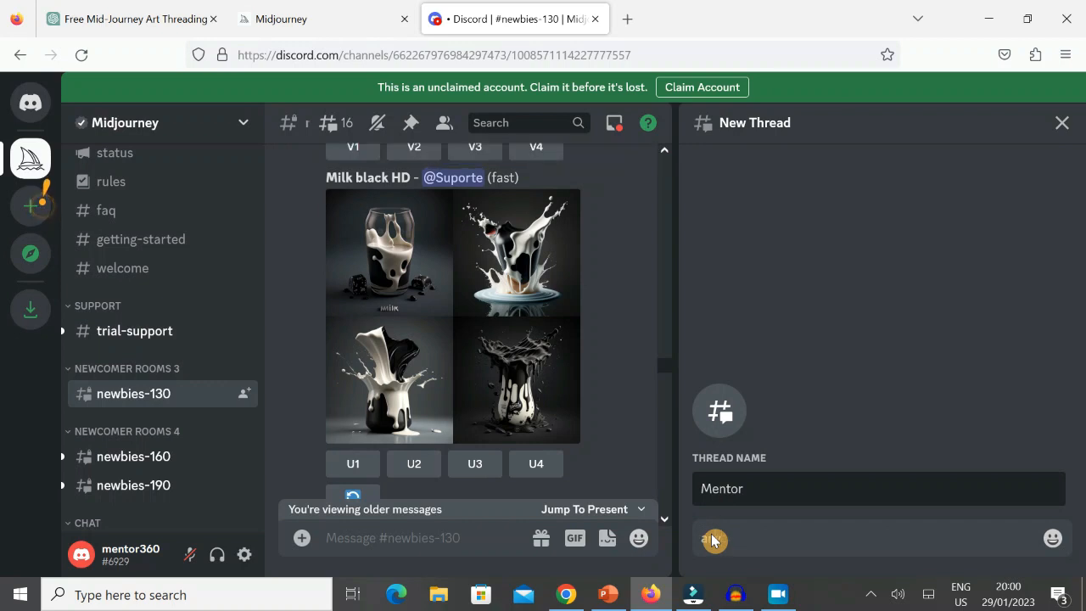
text(any)
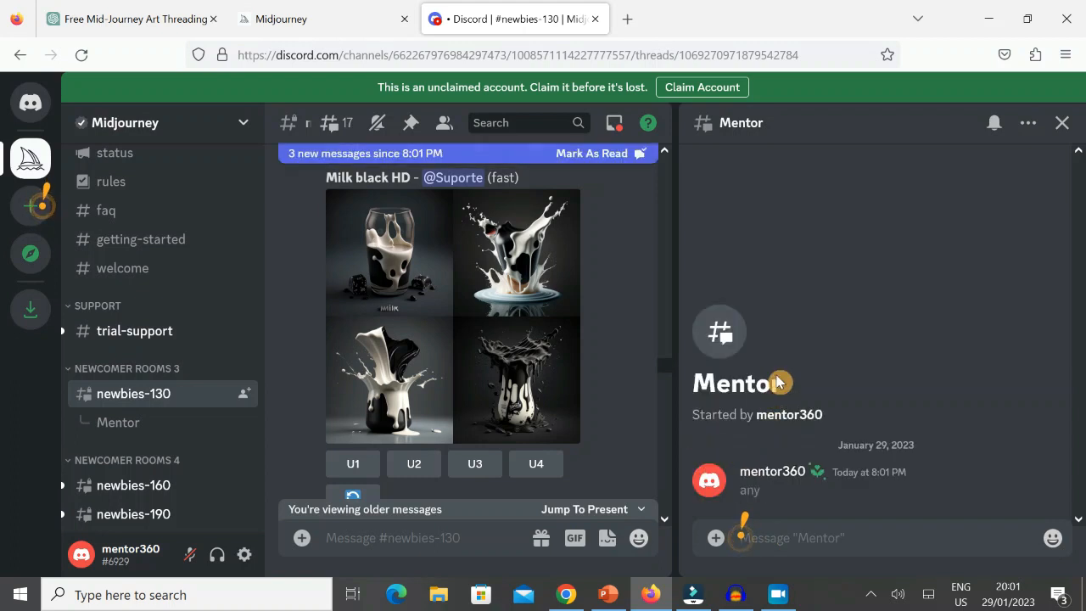
mouse_move(1062, 123)
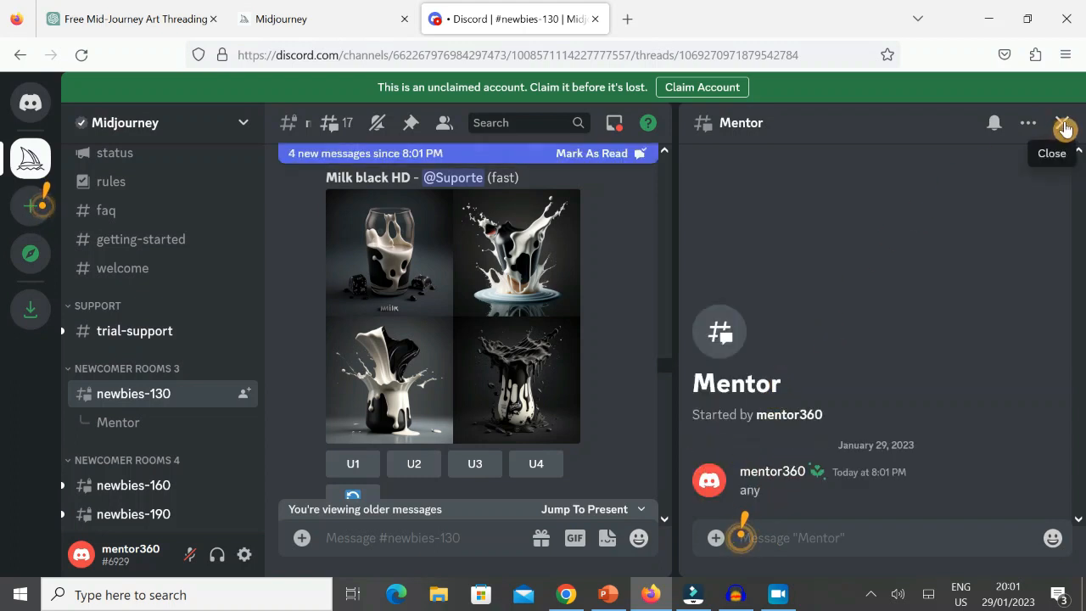
click(1064, 122)
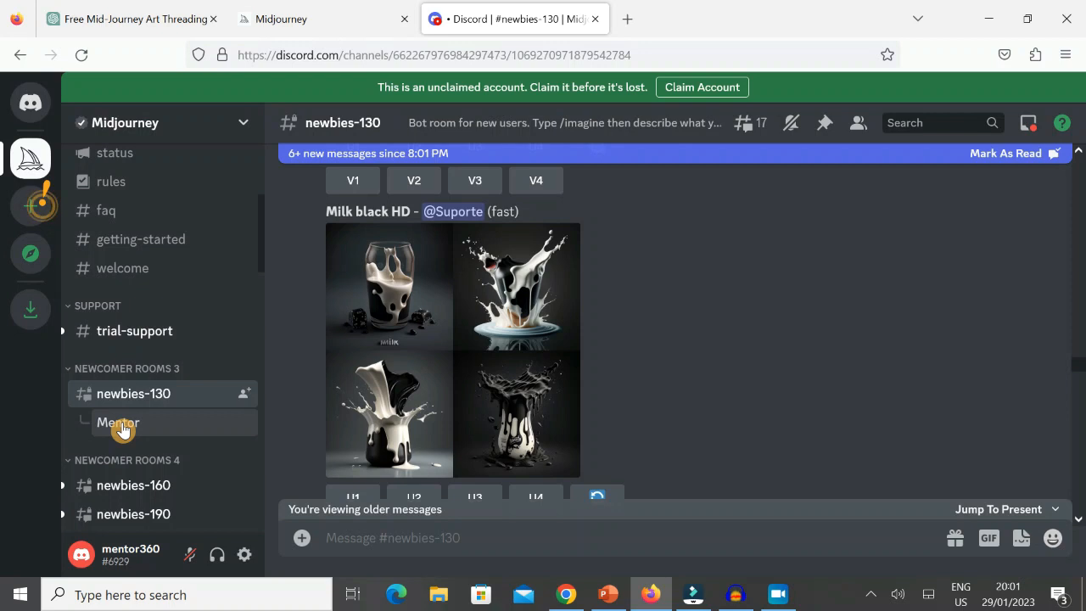
In the Mentor thread, send an /imagine prompt for 'cat'.
click(117, 422)
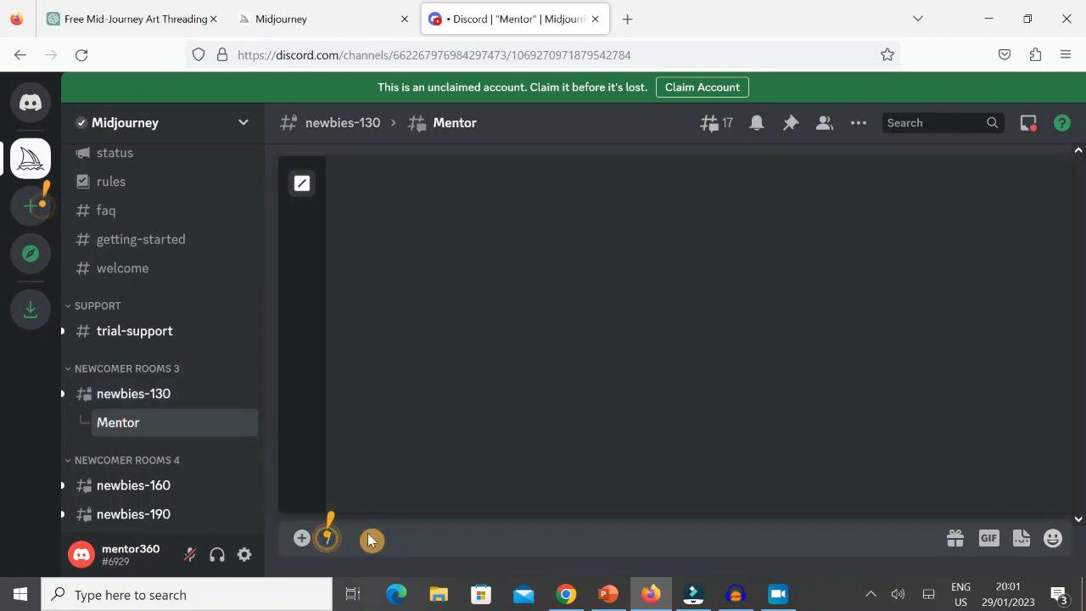
text(/imag)
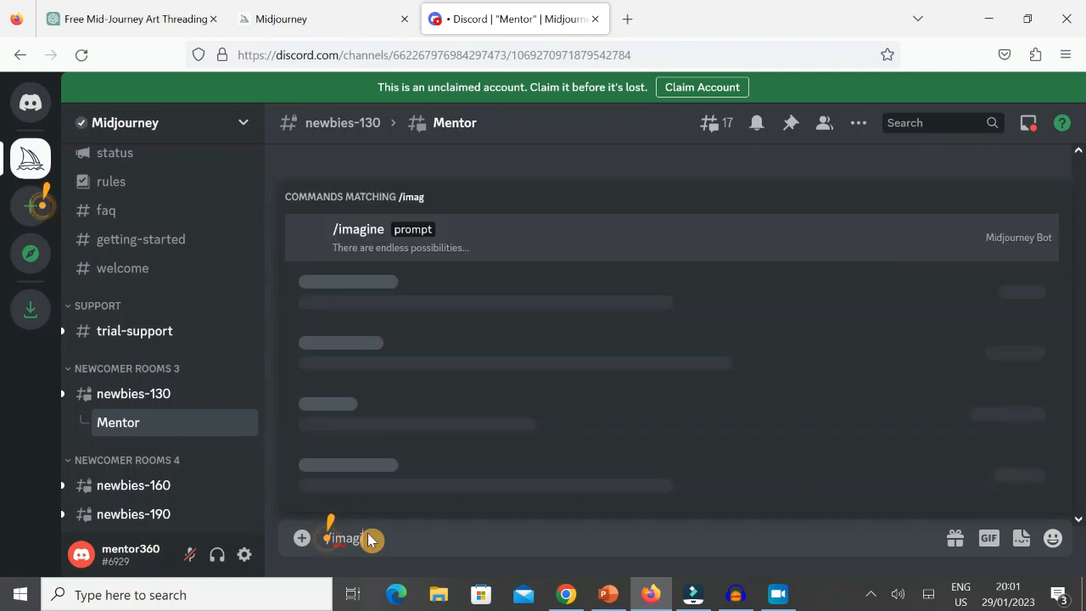
click(357, 237)
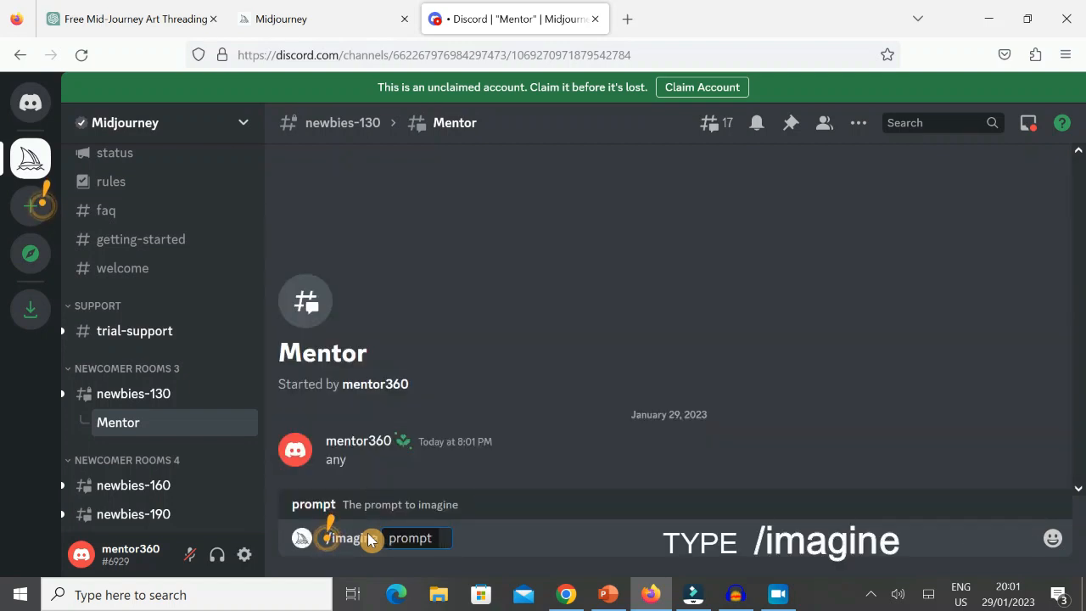
text(cat)
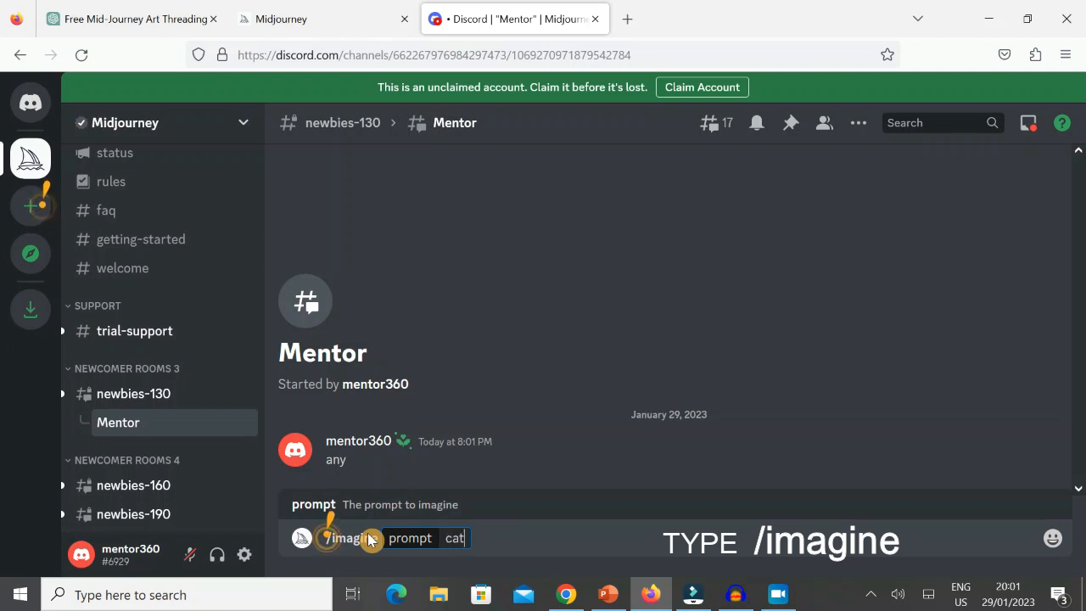
key(Enter)
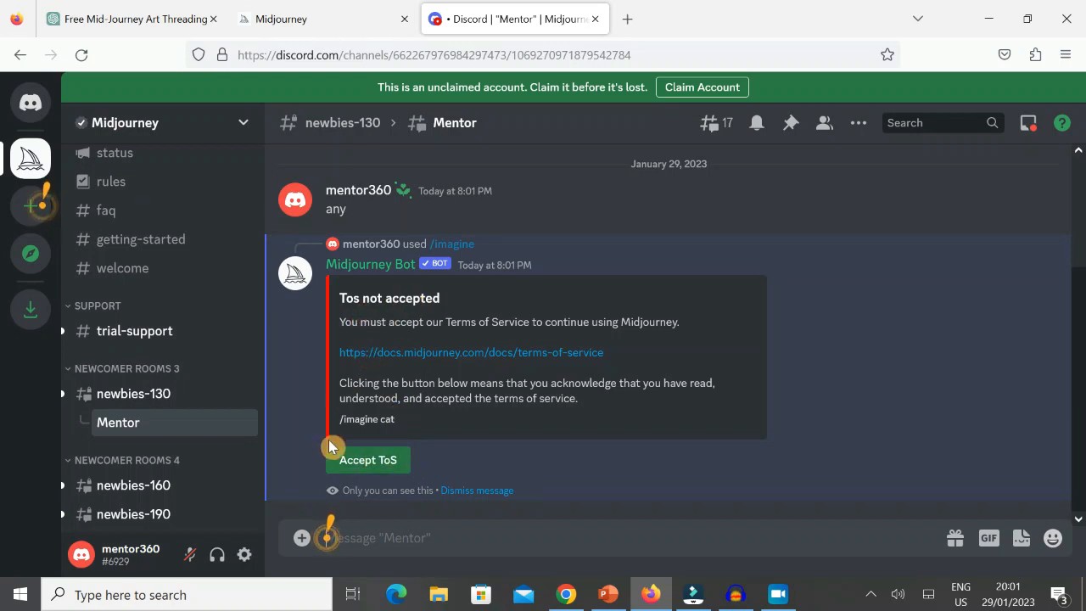
Accept the Midjourney terms of service and begin another /imagine command.
click(366, 458)
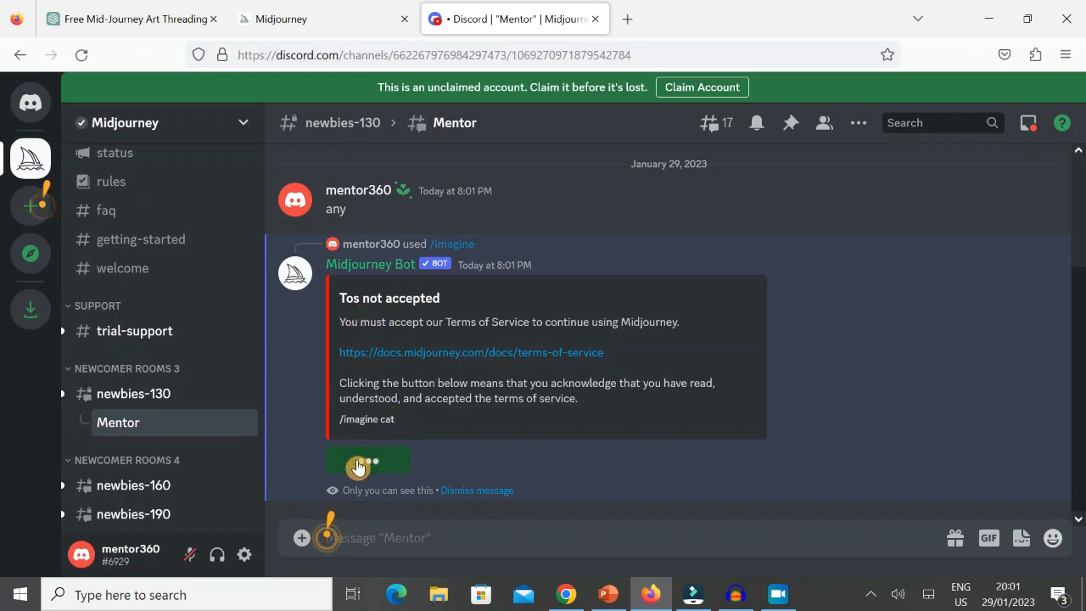
click(366, 460)
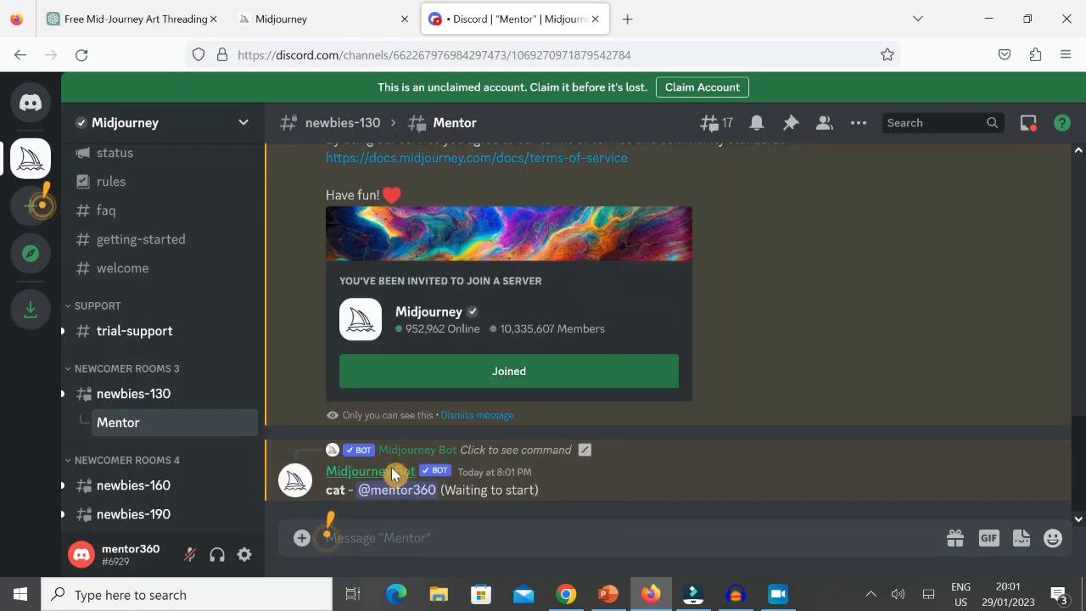
text(/ima)
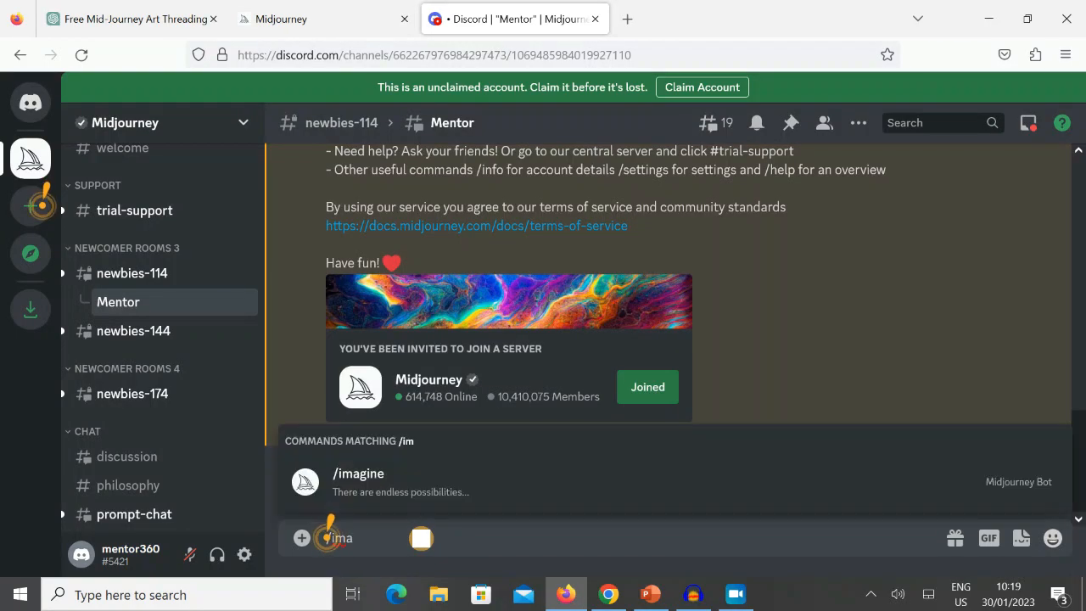
Generate a four-image 'monkey' grid and request variations of it.
text(monkey)
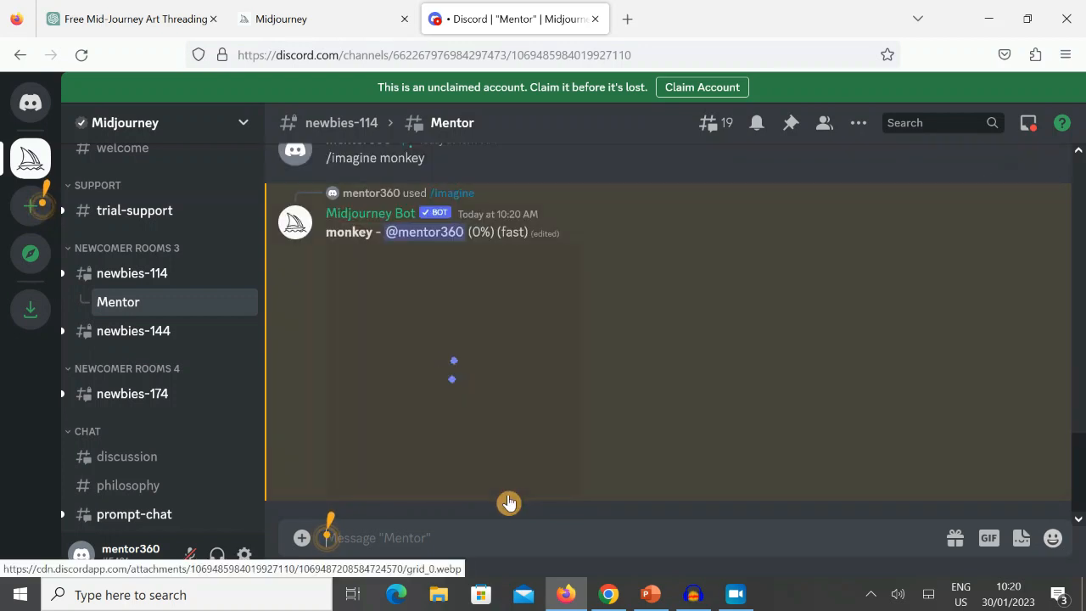
mouse_move(482, 234)
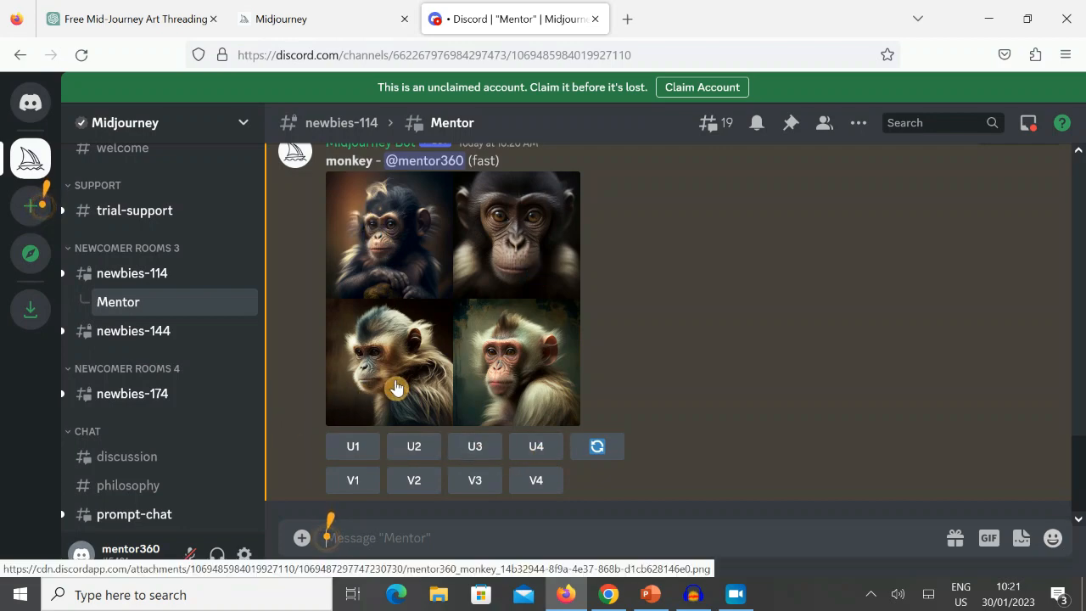
click(353, 444)
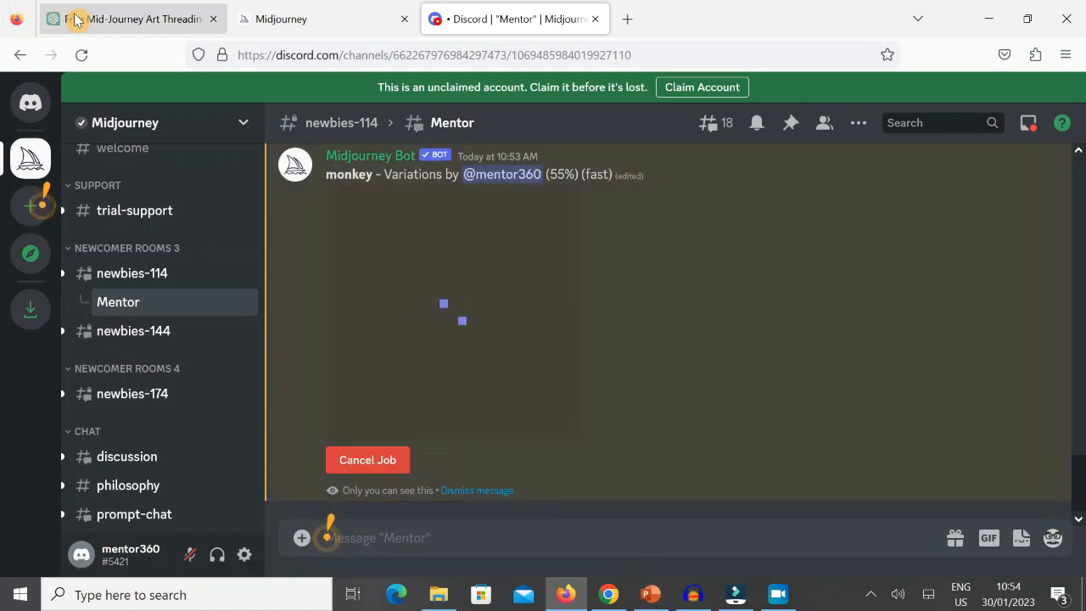
Switch to the Mid-Journey art guide tab, then return to the monkey grid.
click(353, 312)
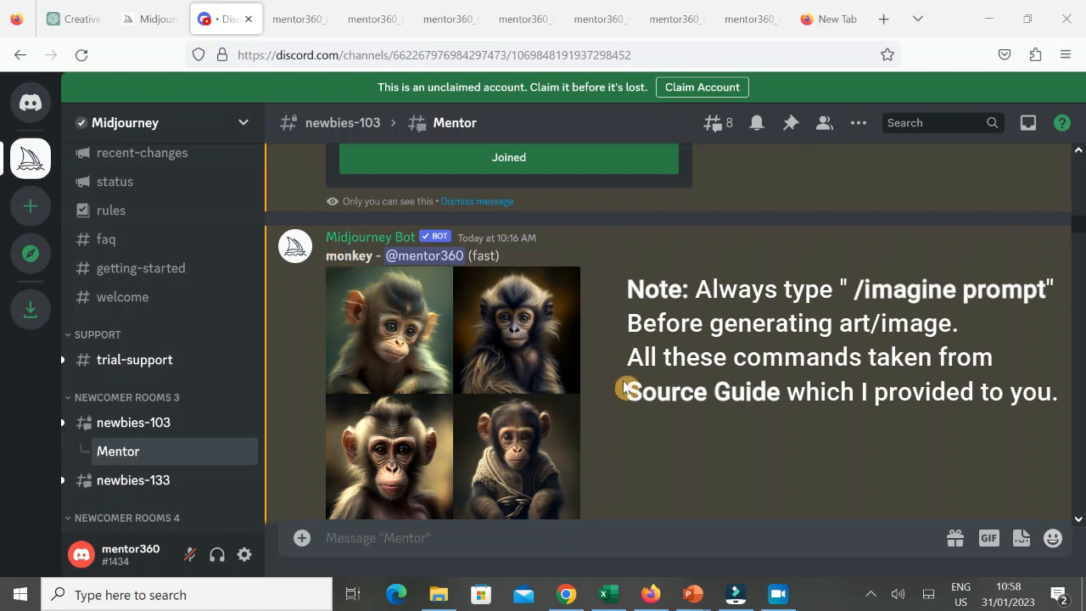
scroll(down, 3)
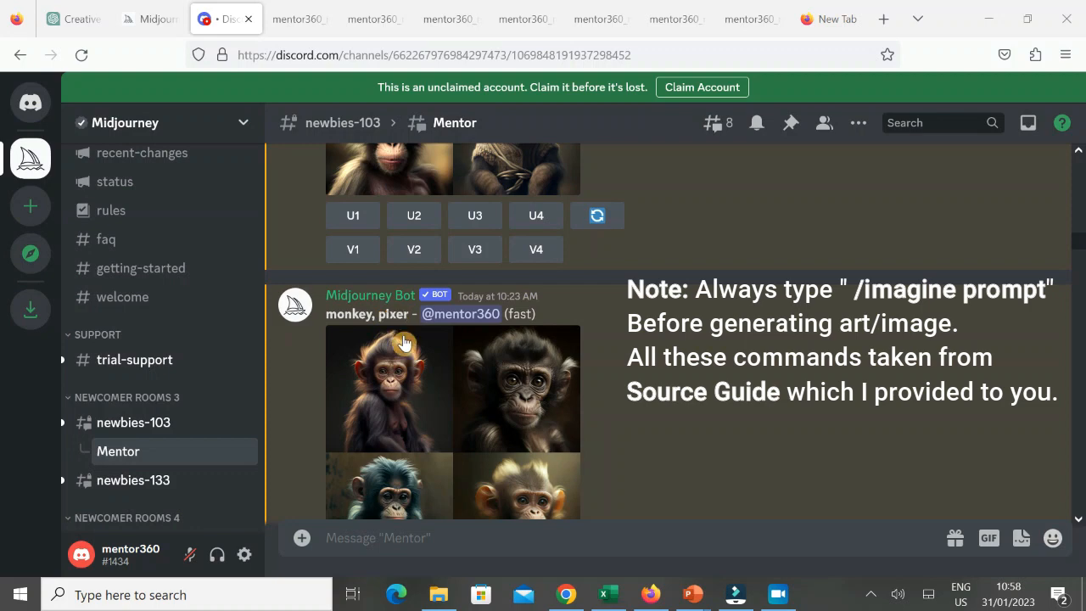
scroll(down, 3)
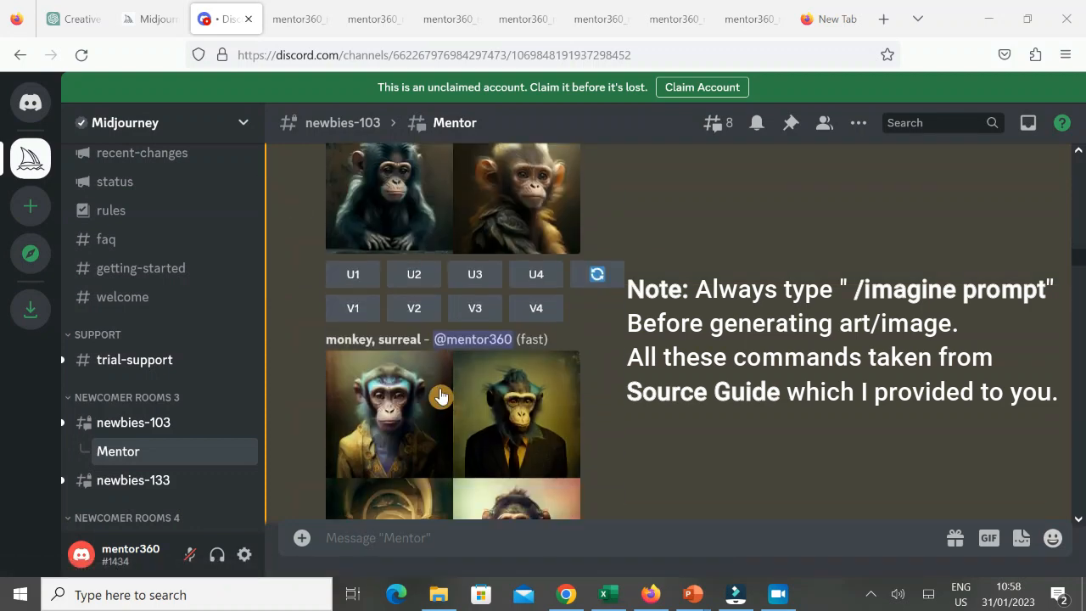
scroll(down, 3)
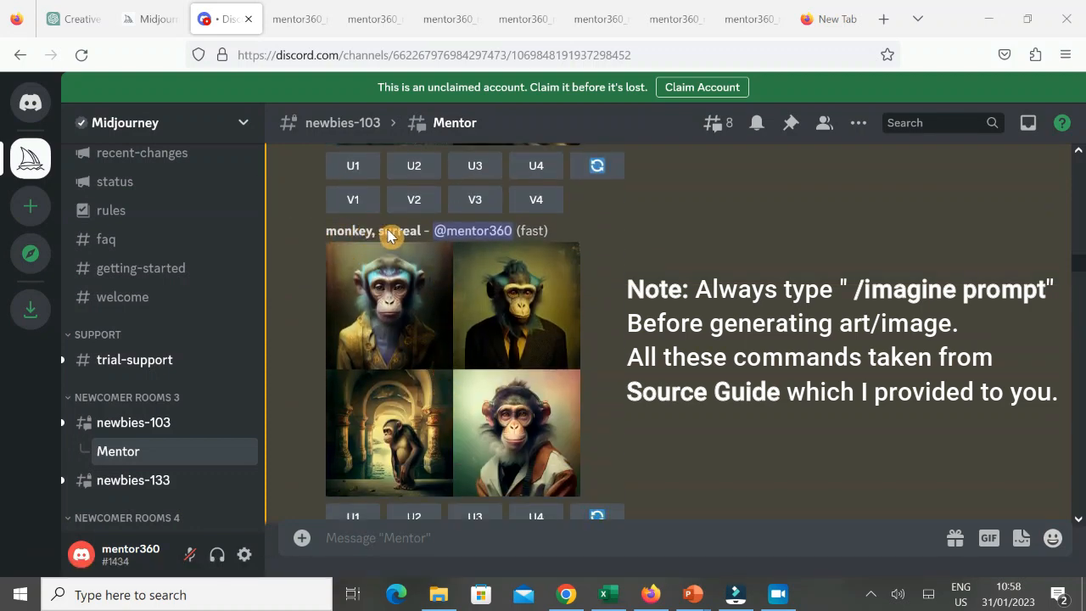
mouse_move(407, 274)
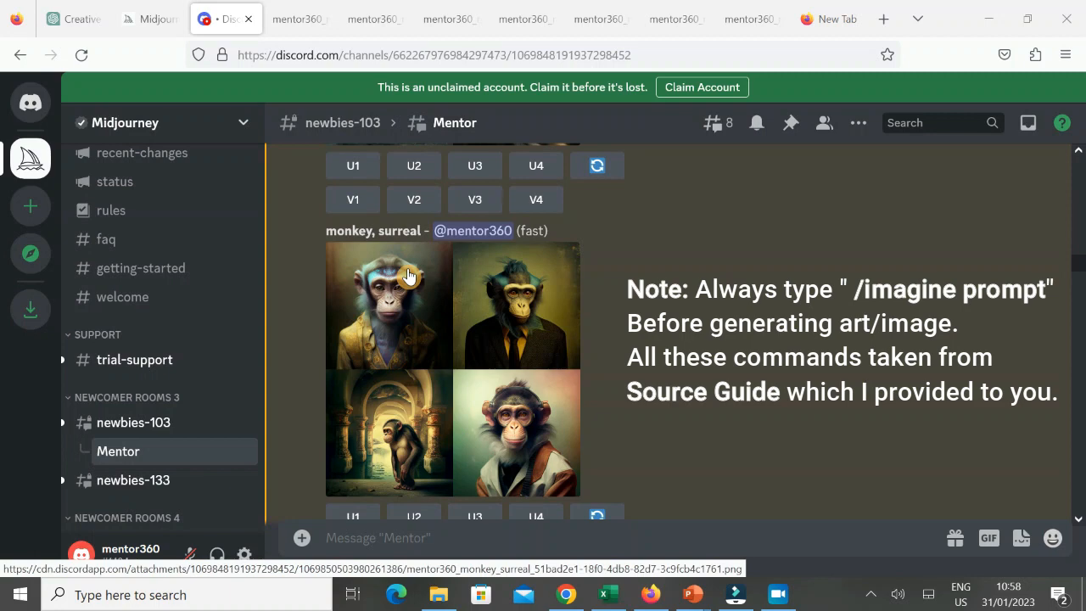
scroll(down, 3)
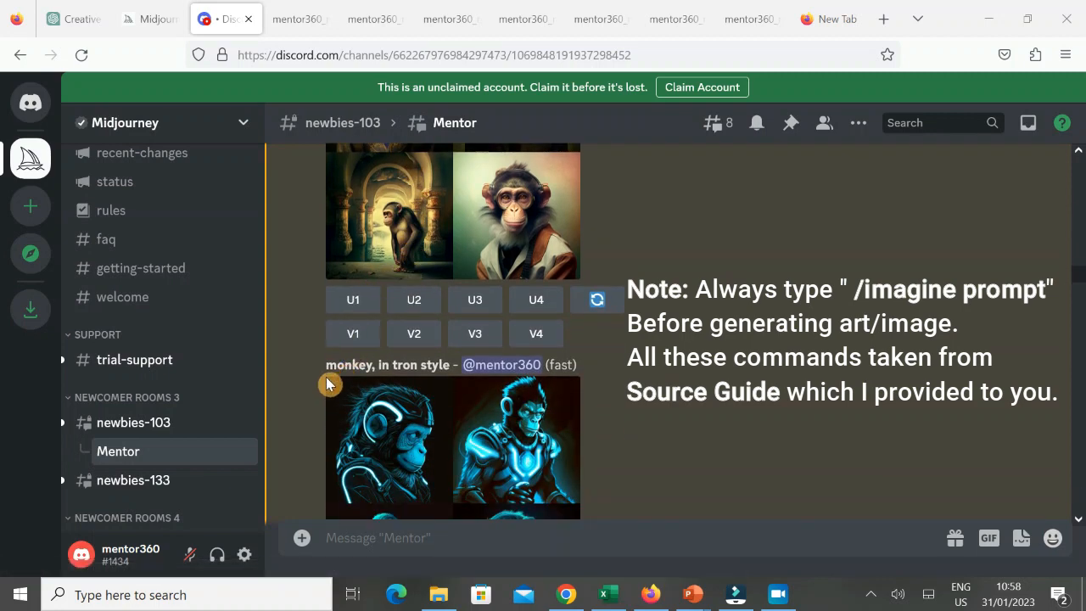
mouse_move(431, 369)
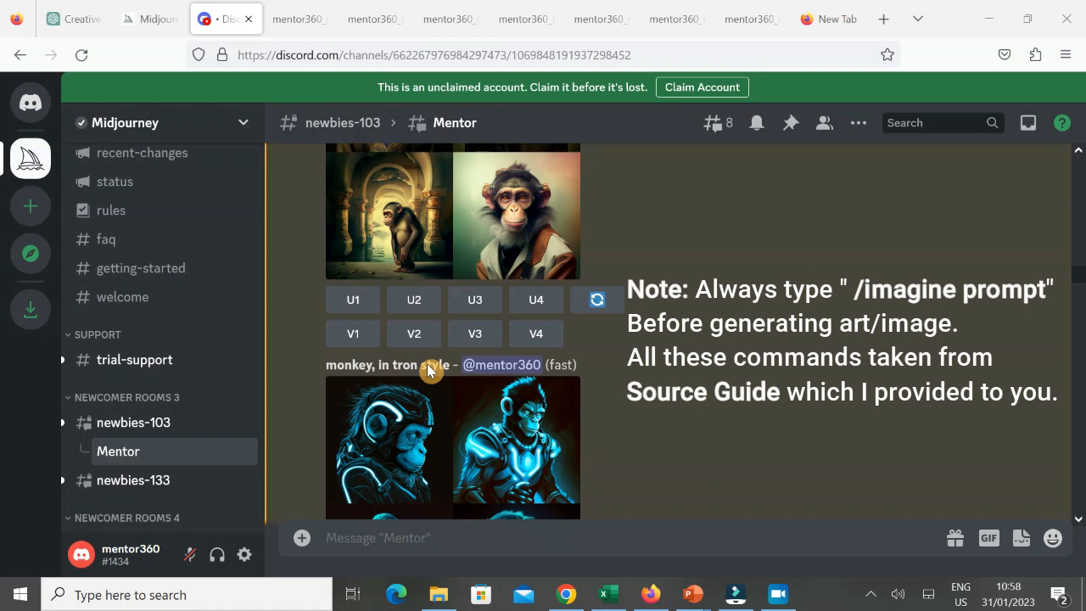
scroll(down, 3)
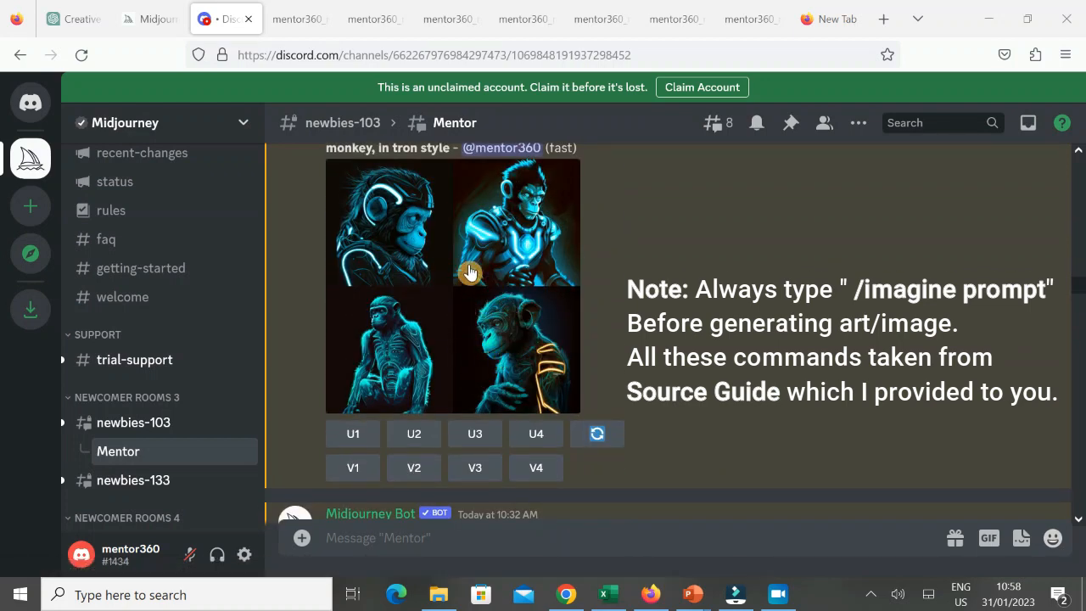
scroll(down, 3)
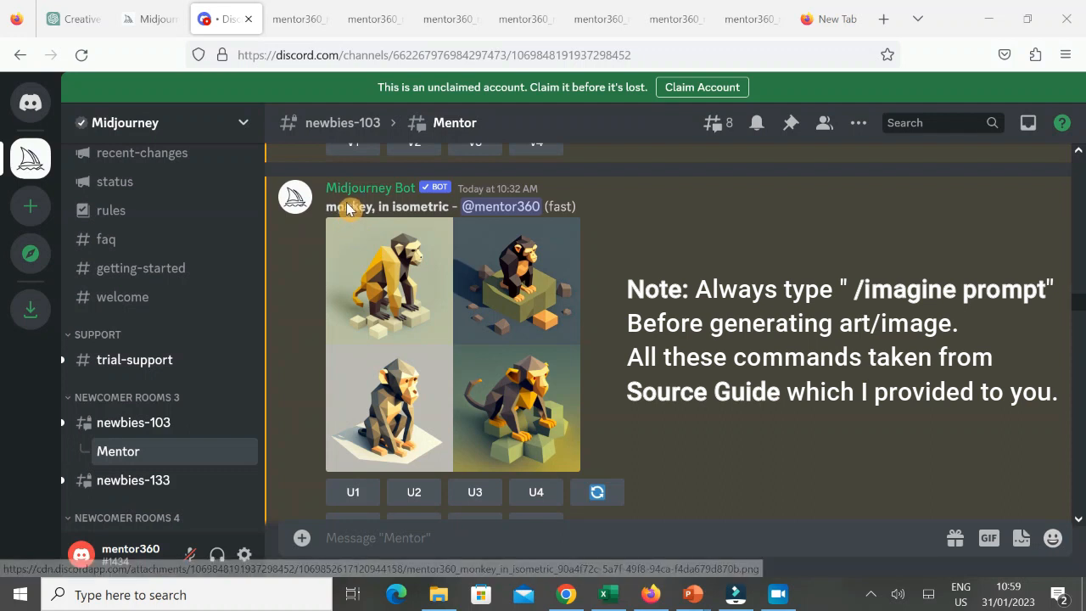
mouse_move(494, 342)
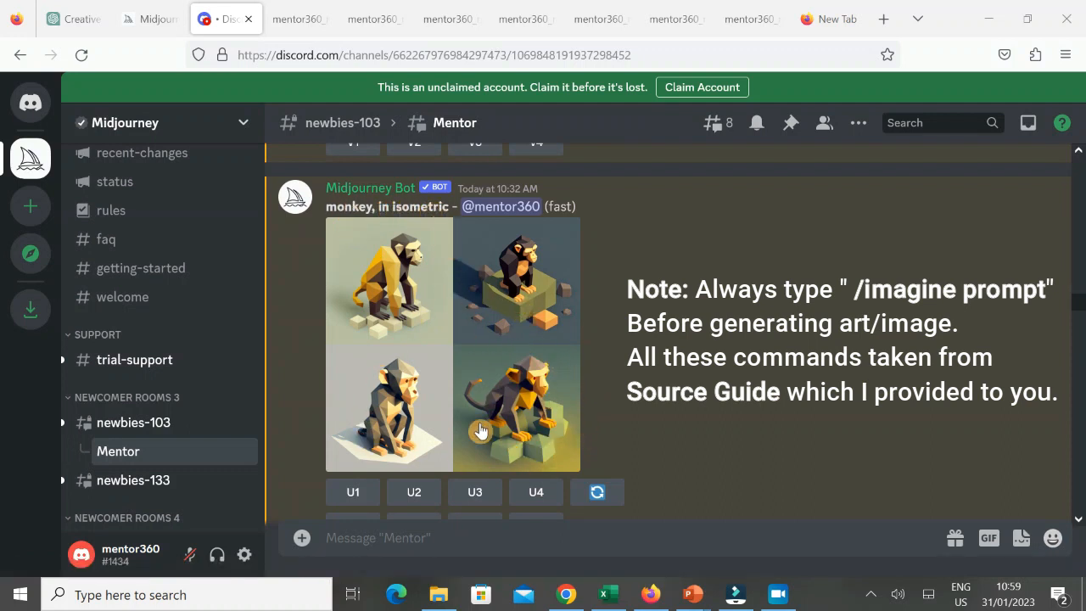
scroll(down, 3)
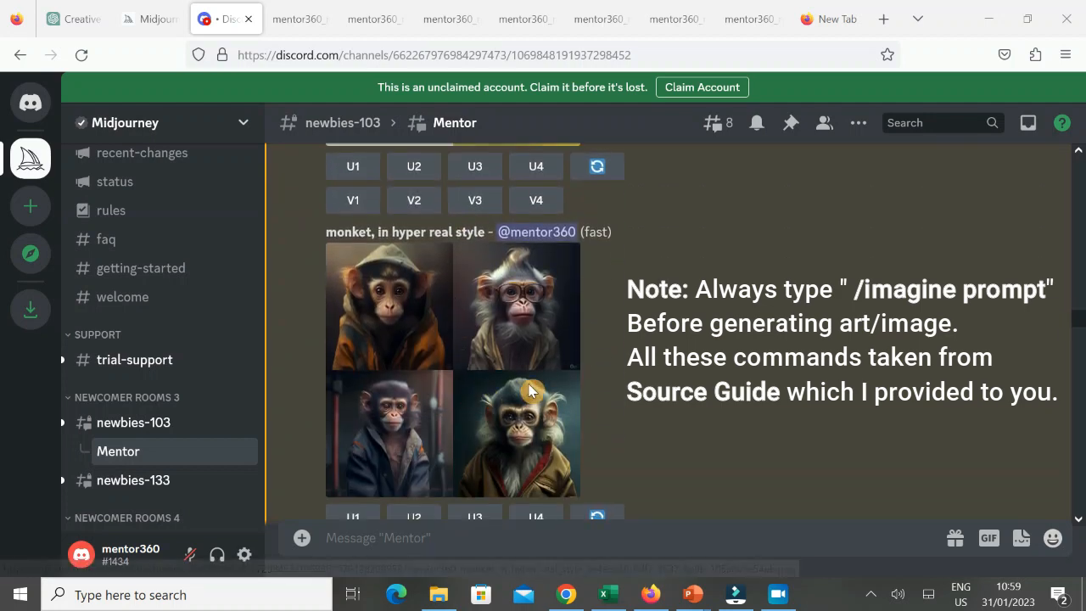
scroll(down, 3)
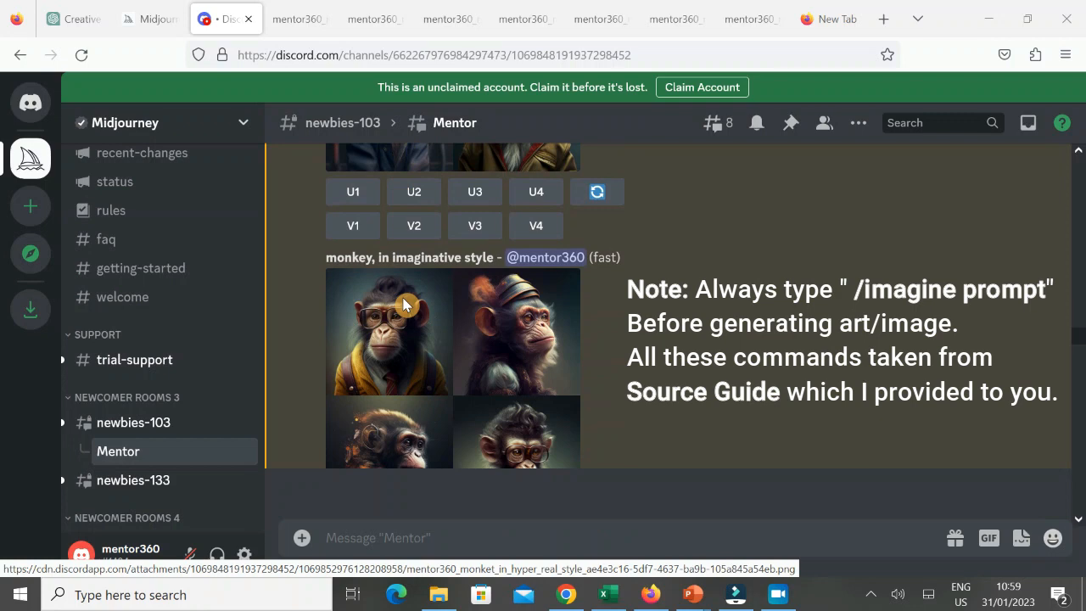
scroll(down, 3)
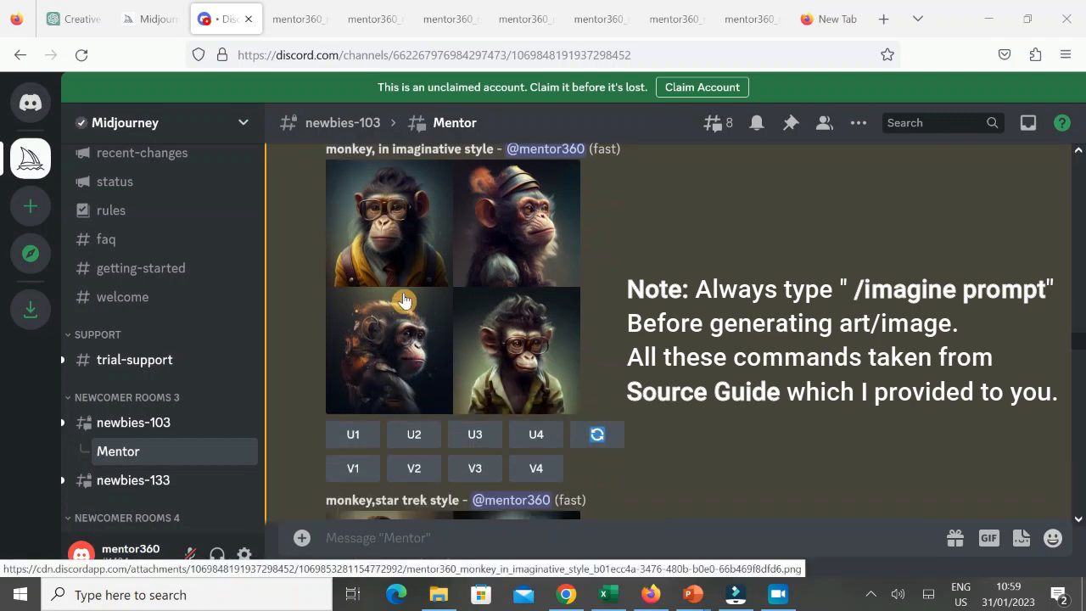
mouse_move(422, 168)
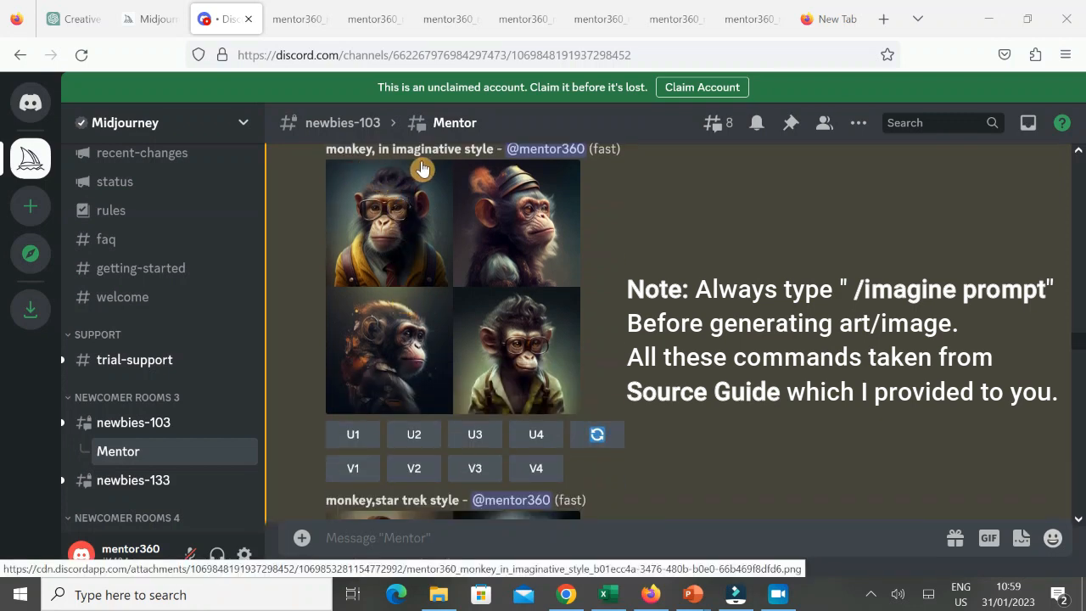
mouse_move(438, 356)
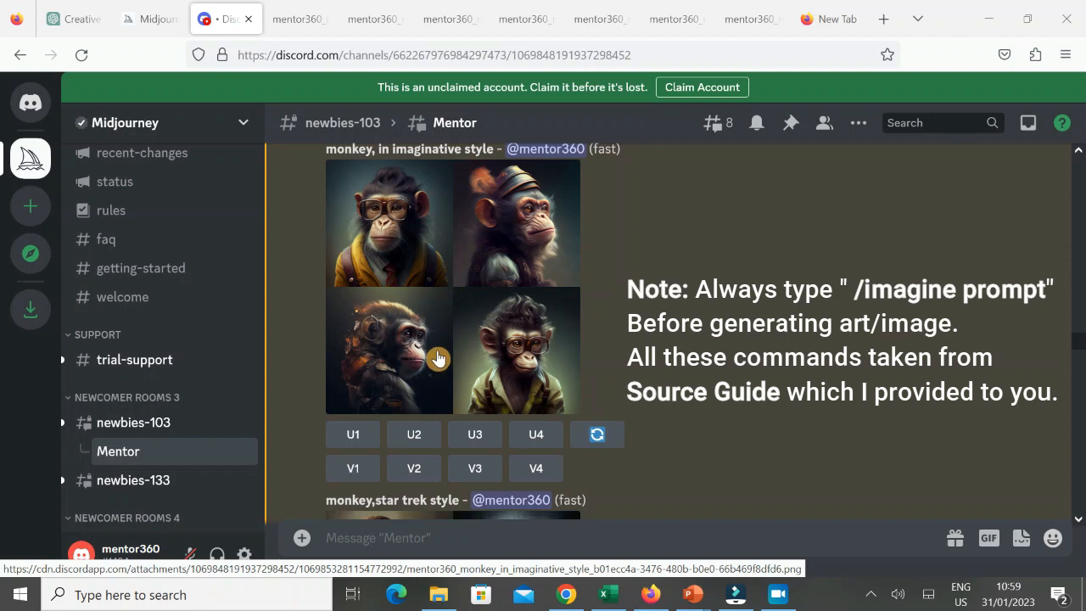
scroll(down, 3)
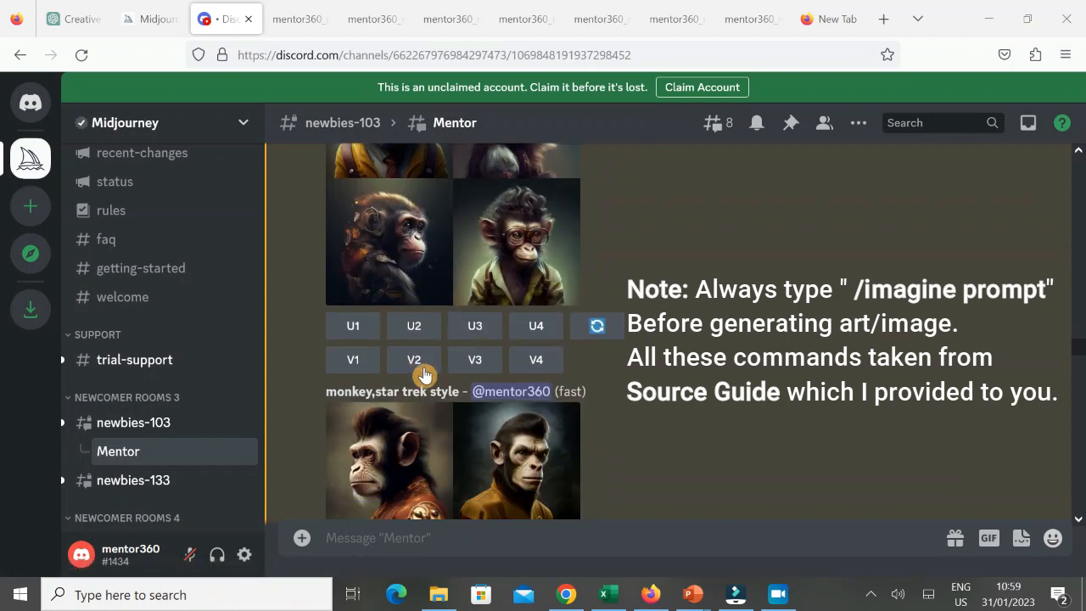
scroll(down, 3)
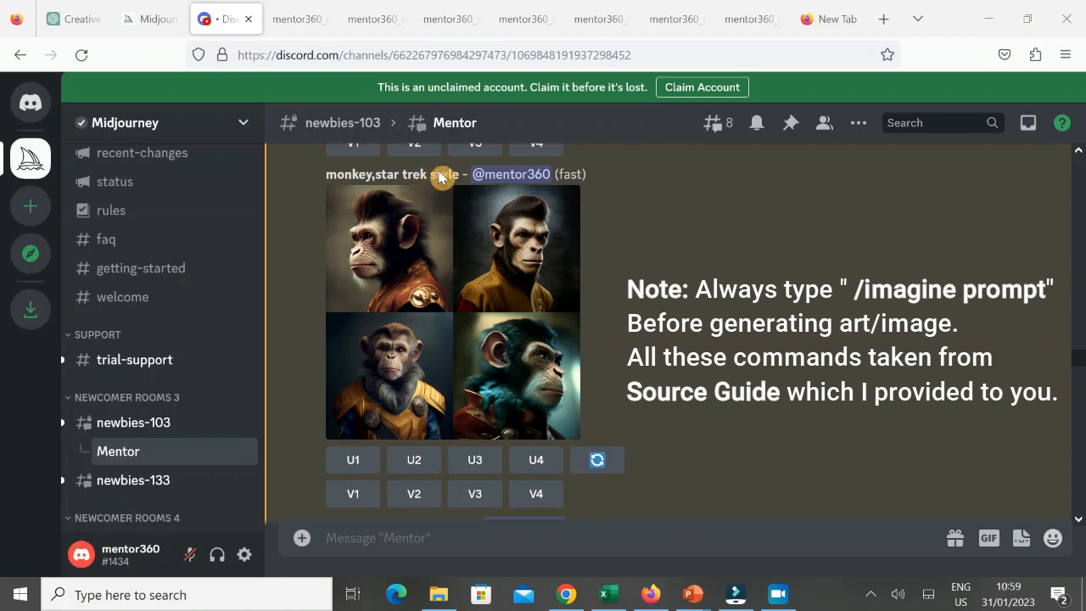
scroll(down, 3)
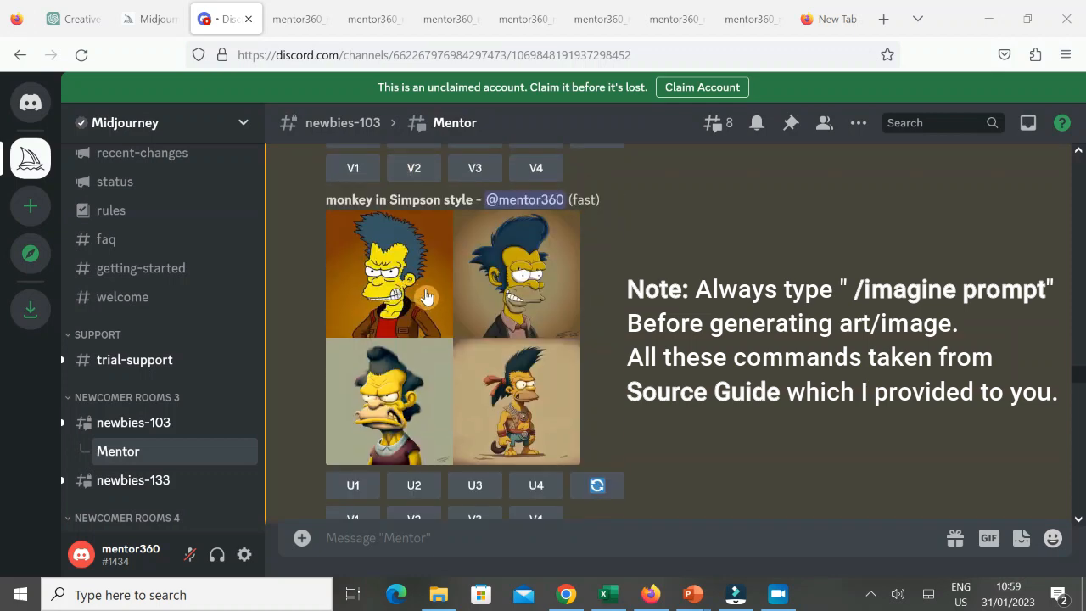
mouse_move(448, 336)
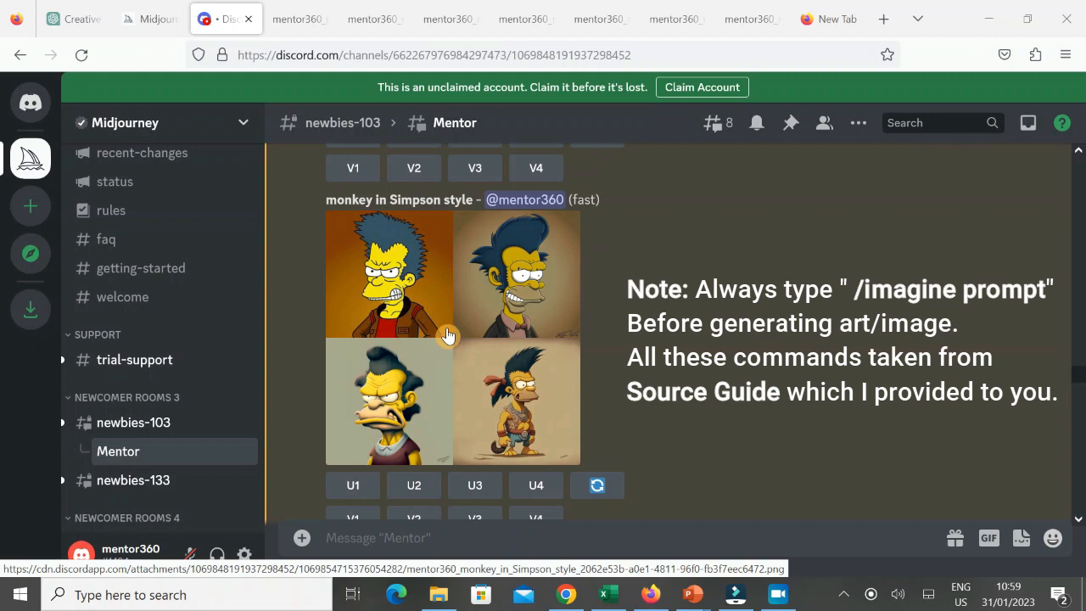
scroll(down, 3)
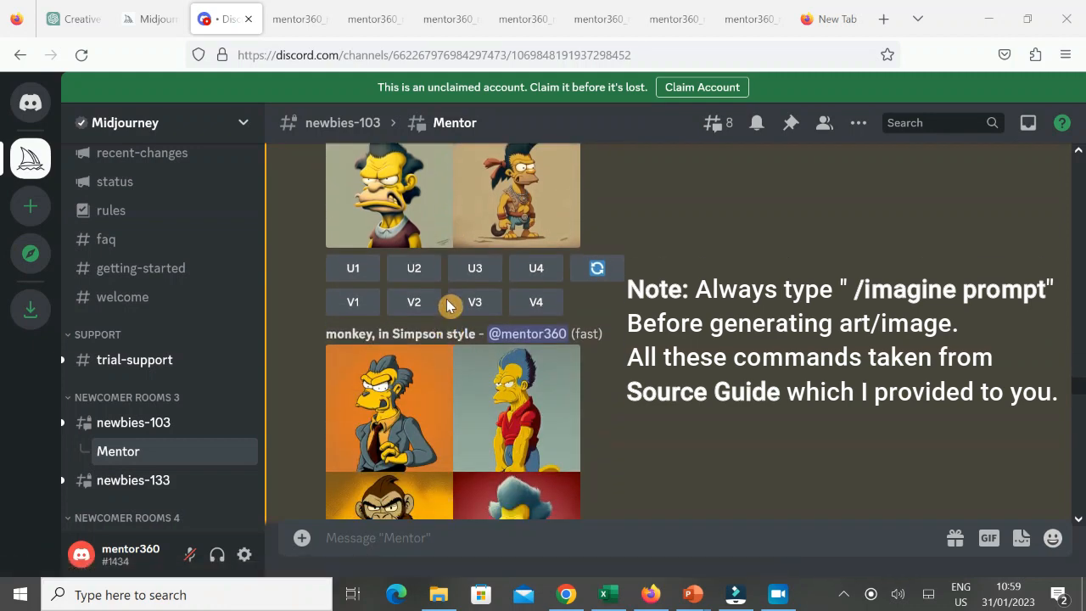
scroll(down, 3)
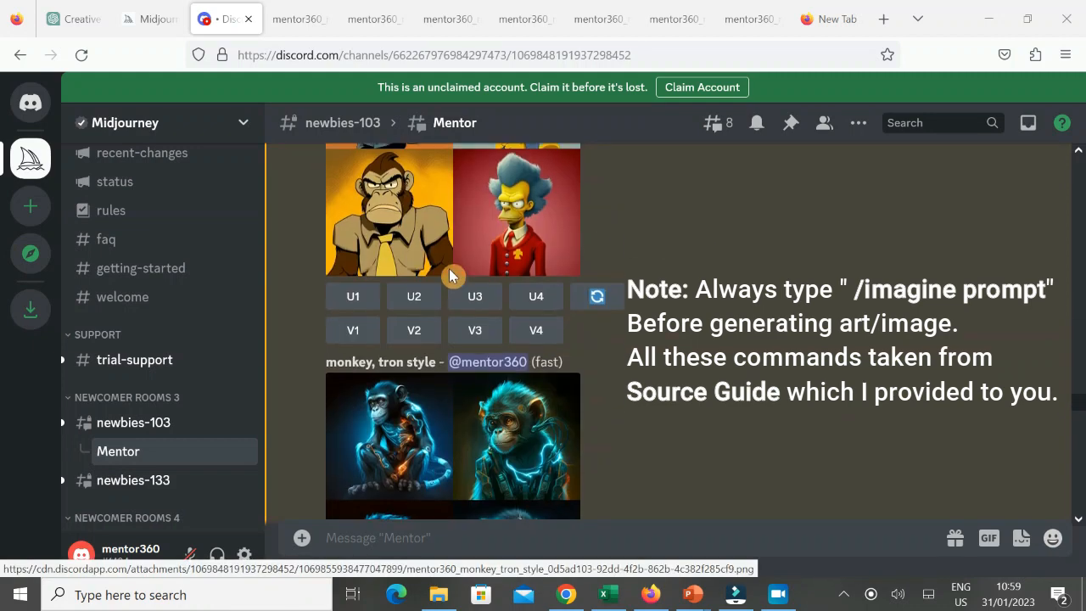
scroll(down, 3)
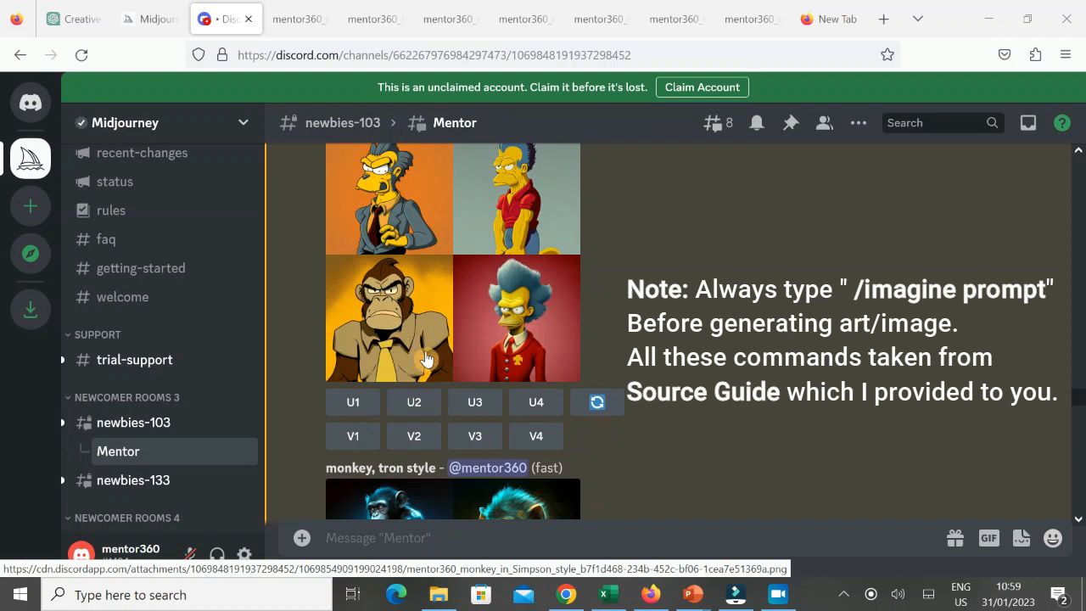
scroll(down, 3)
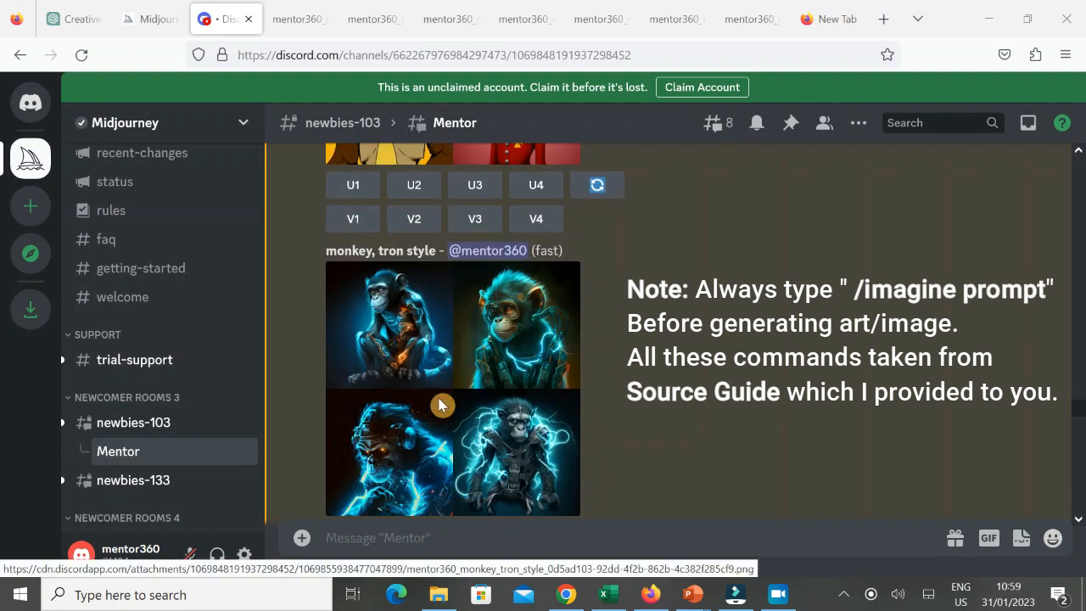
scroll(down, 3)
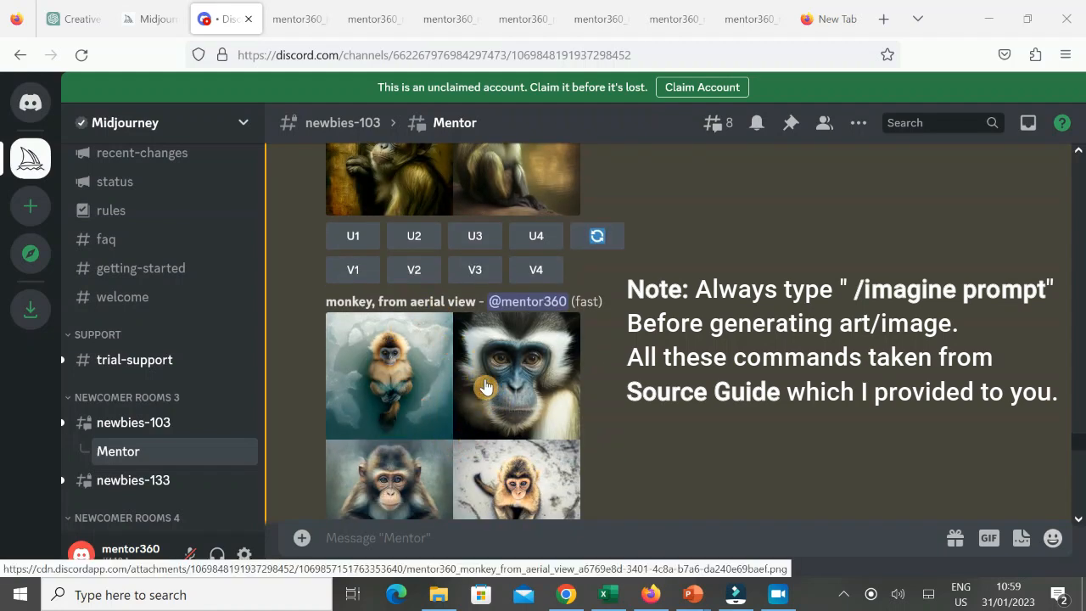
scroll(down, 3)
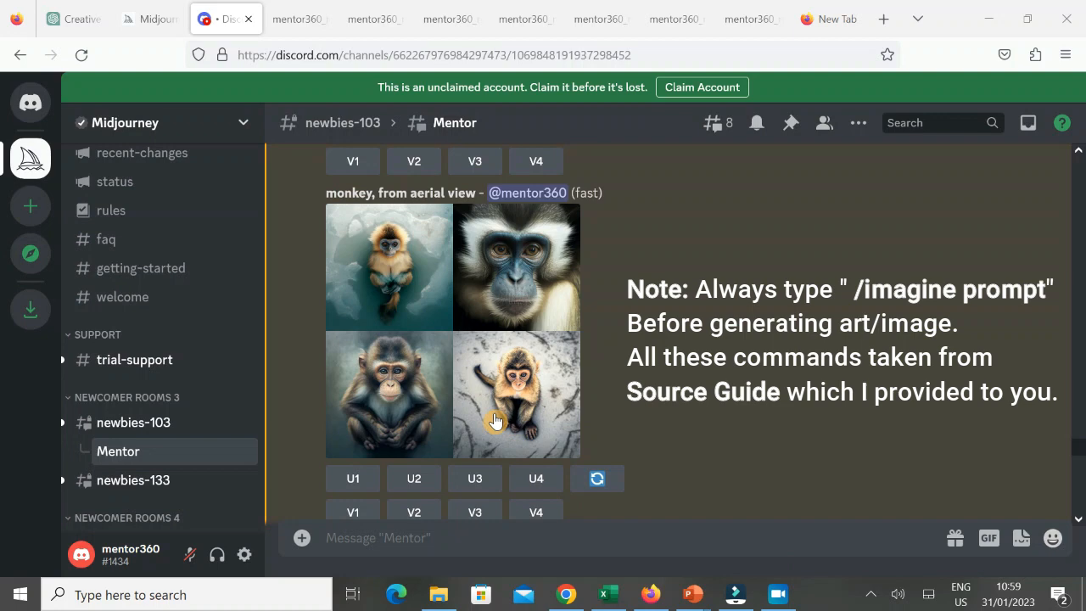
scroll(down, 3)
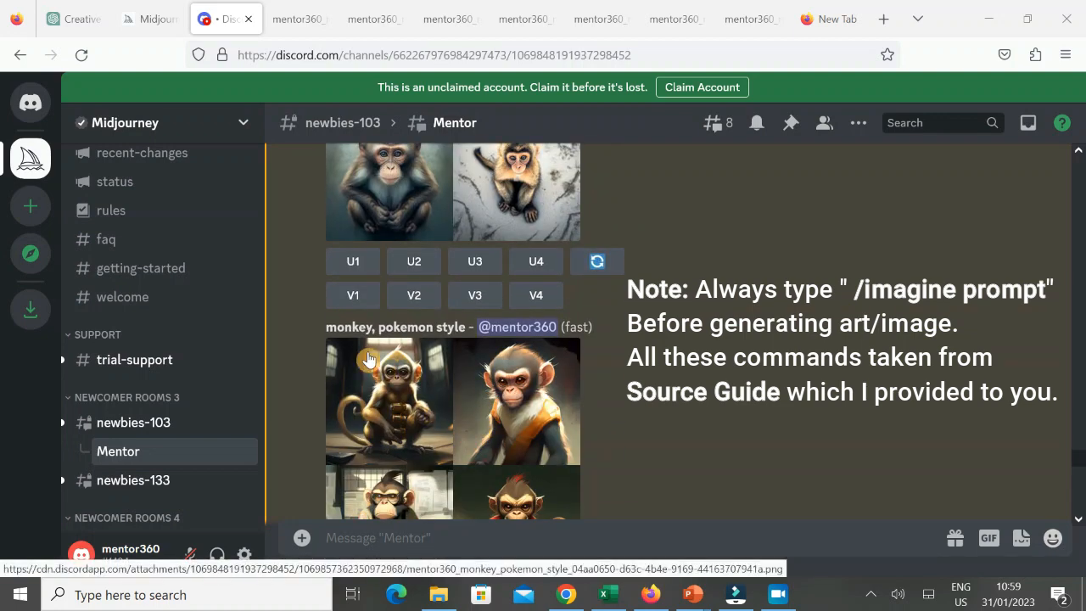
scroll(down, 3)
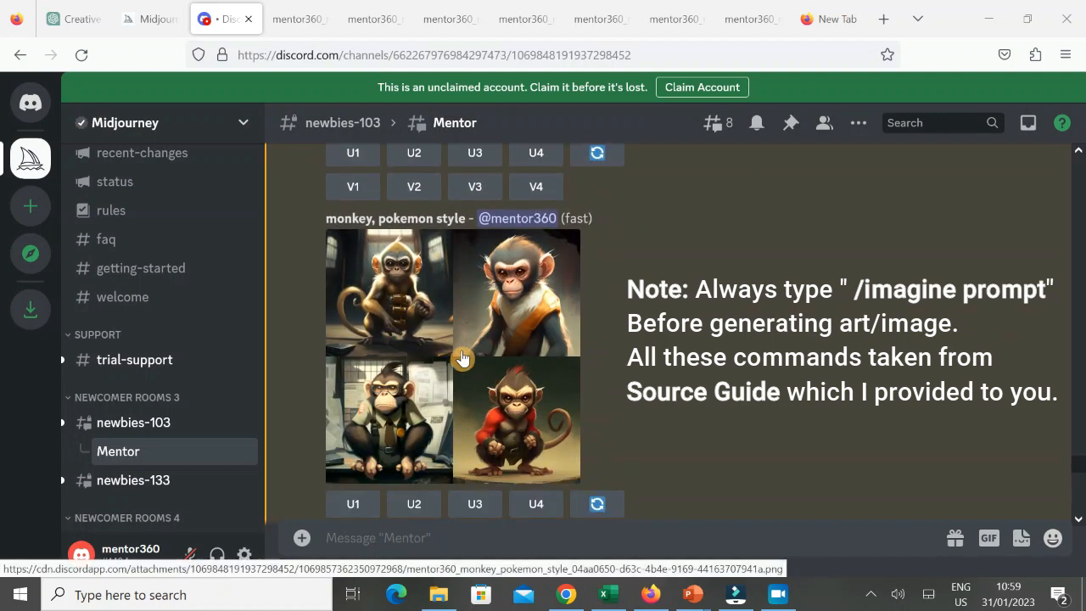
scroll(down, 3)
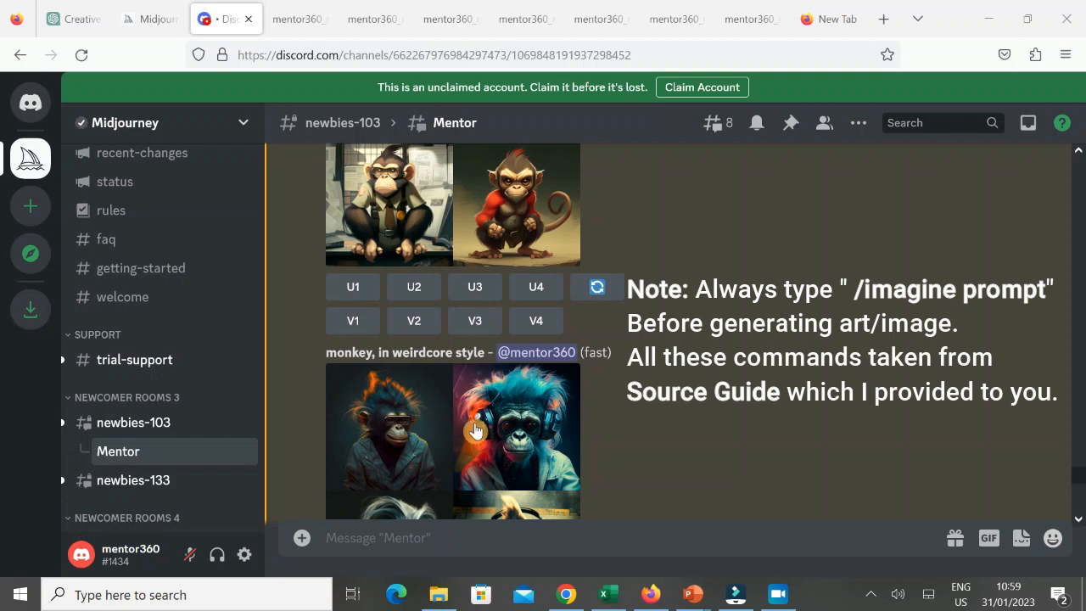
scroll(down, 3)
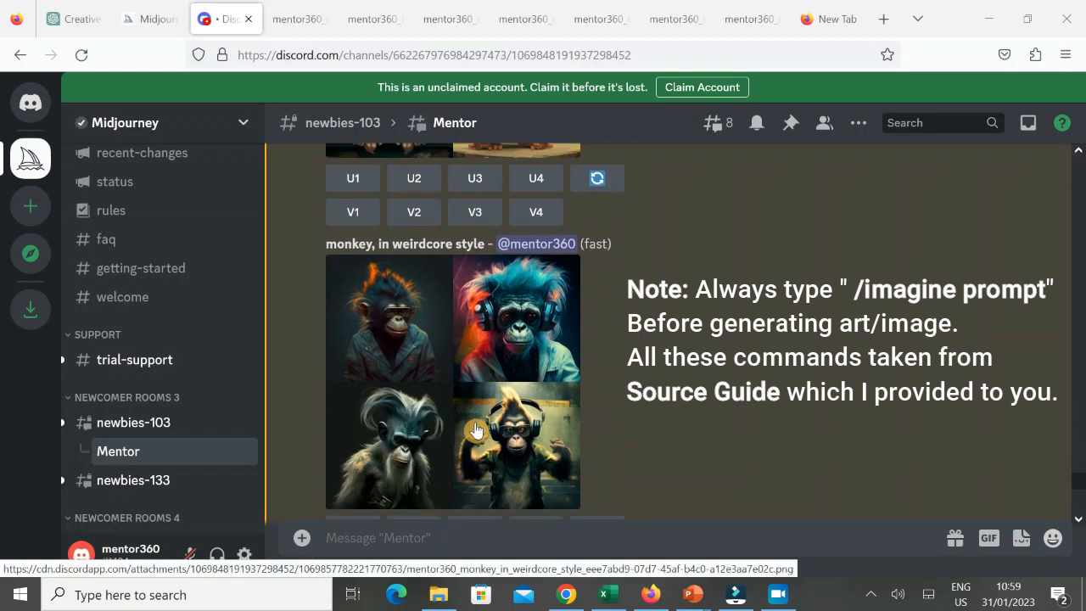
scroll(down, 3)
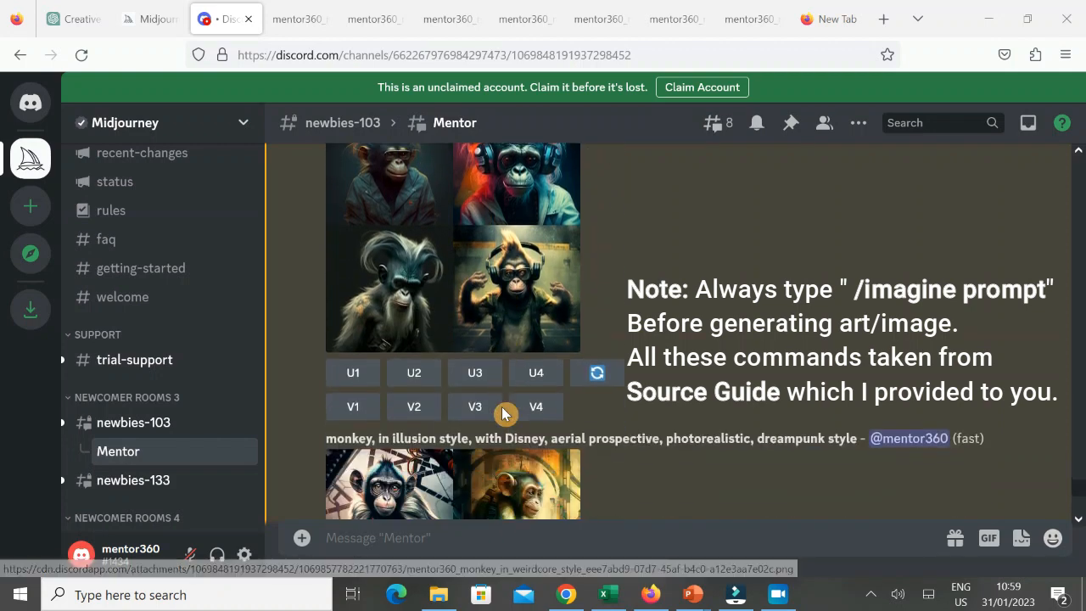
scroll(down, 3)
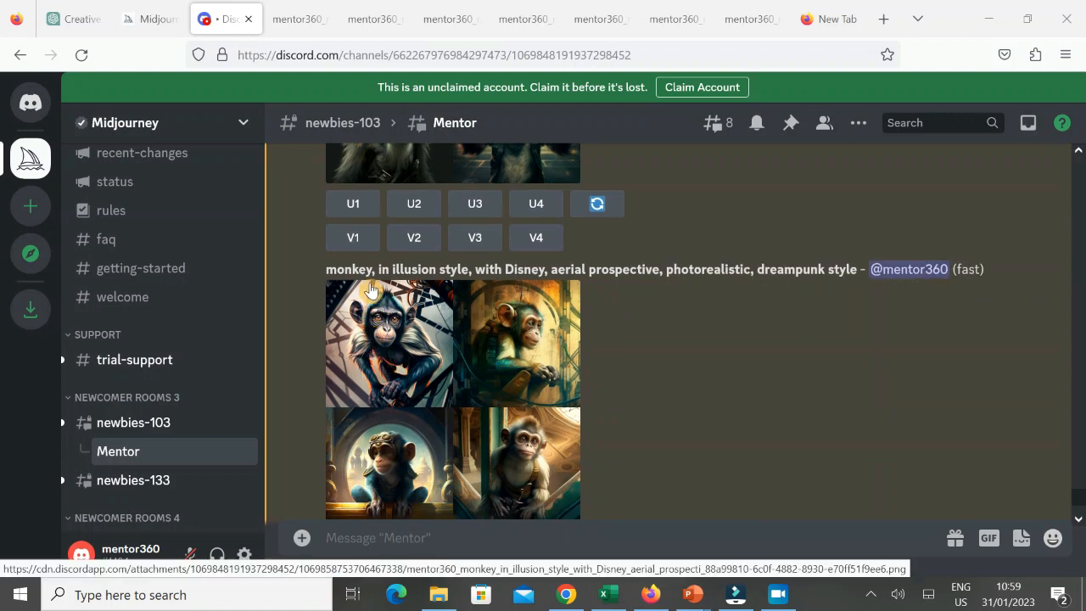
mouse_move(431, 269)
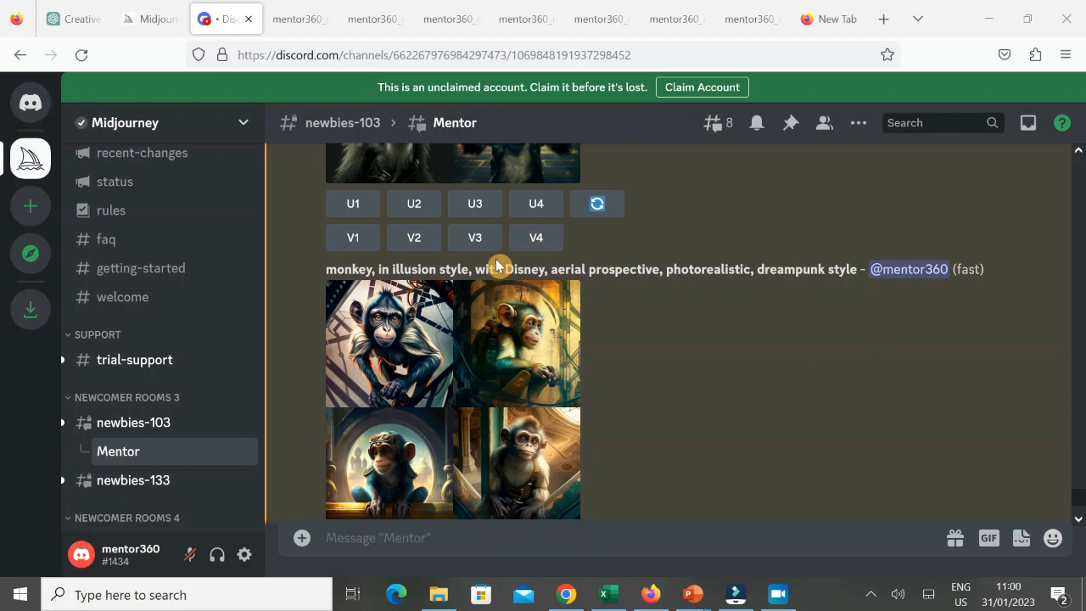
mouse_move(651, 285)
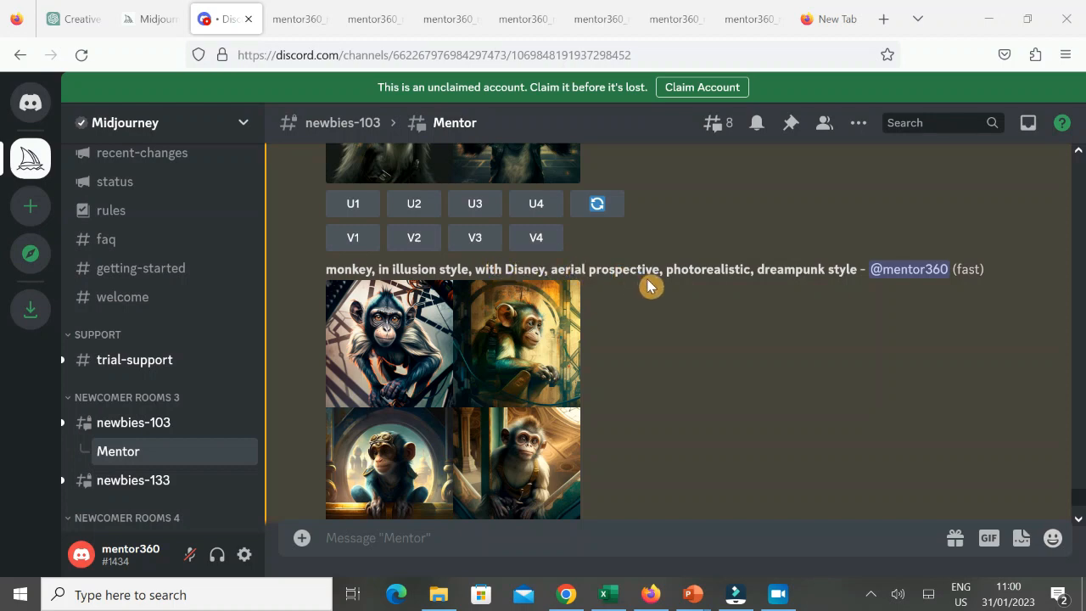
mouse_move(784, 271)
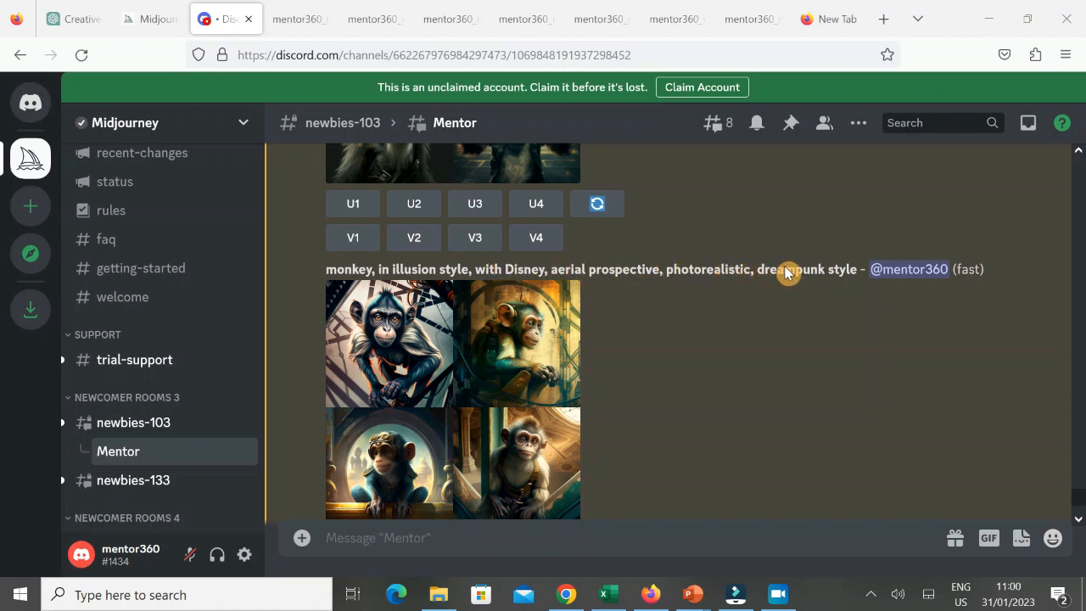
scroll(down, 3)
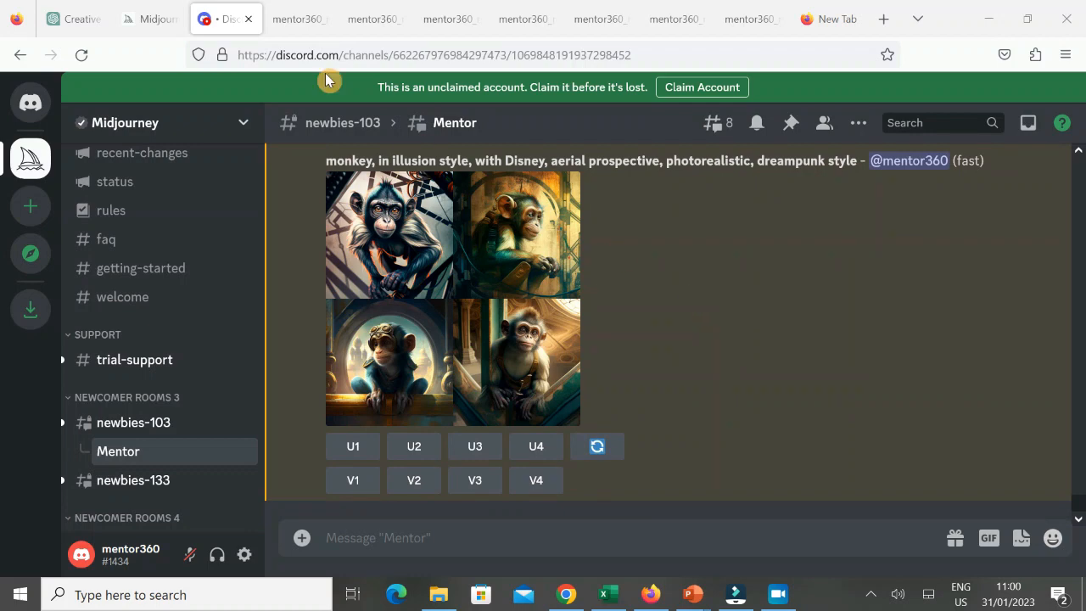
View the Star Trek-style monkey grid enlarged in its own Firefox tab.
click(377, 19)
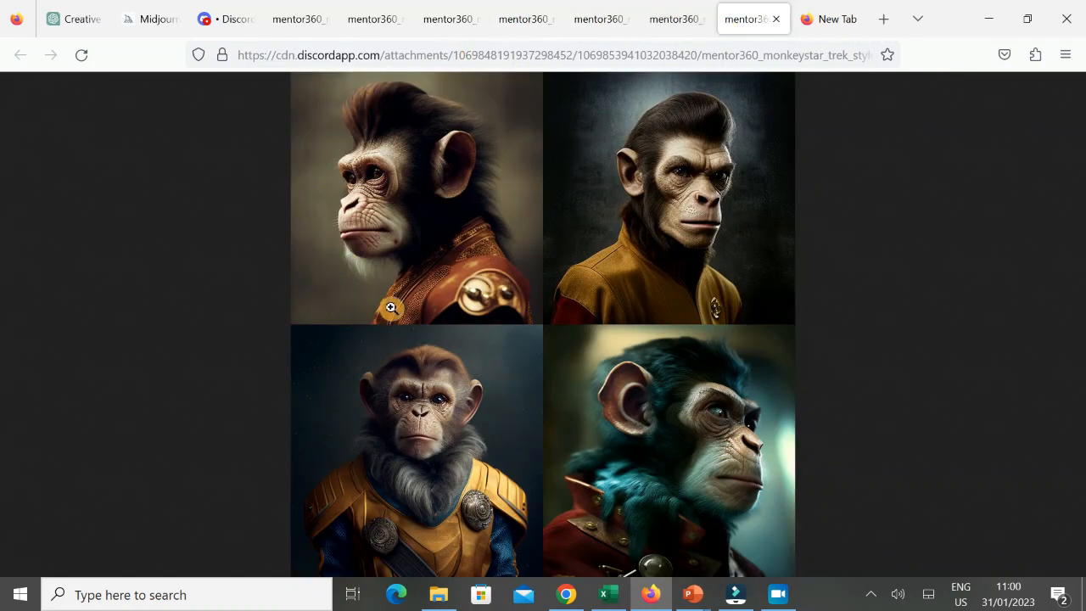
mouse_move(252, 289)
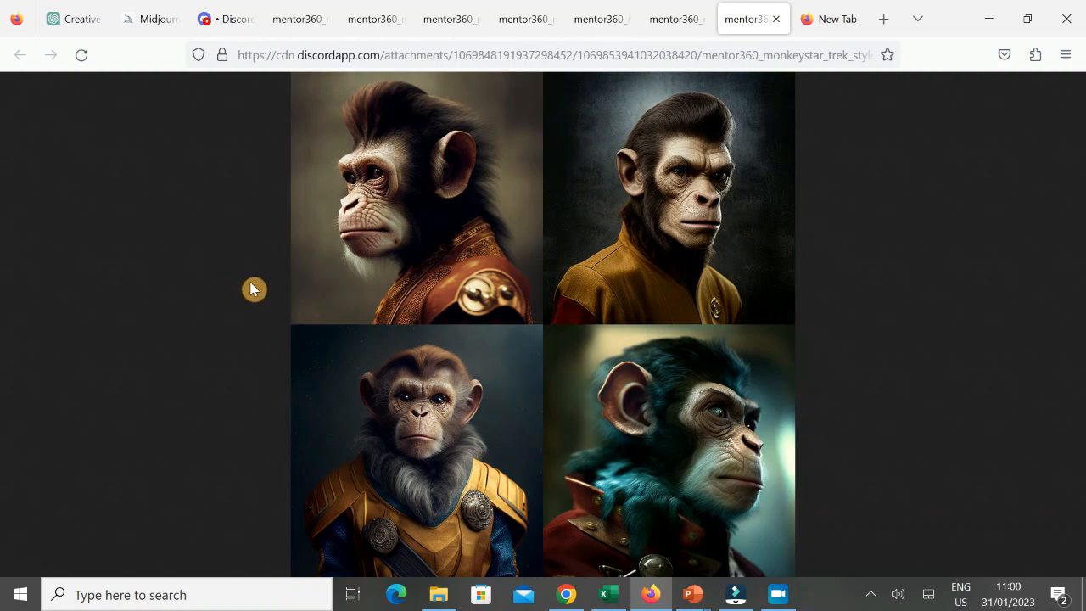